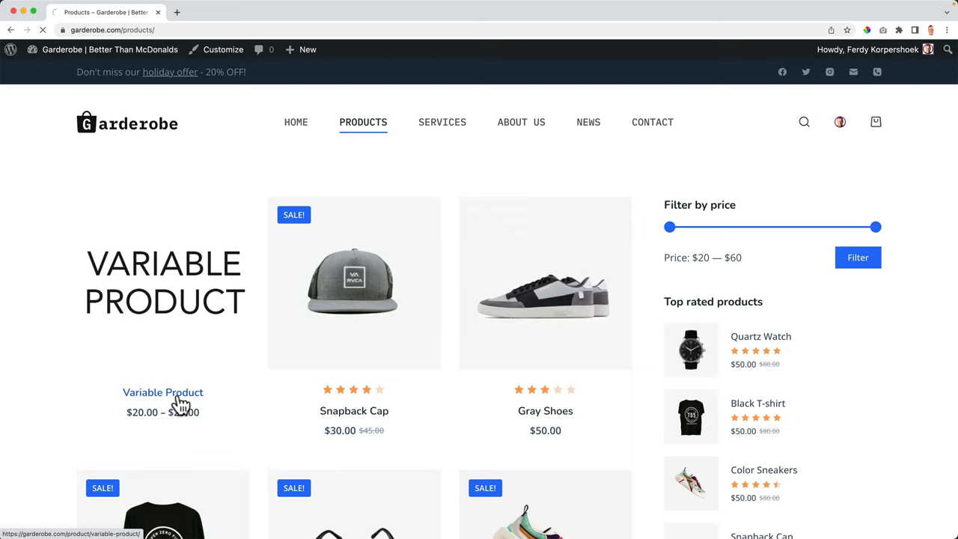
- View the Variable Product at $20.00 with size S, Purple and Dotted chosen, then head toward the Dashboard
left_click(162, 393)
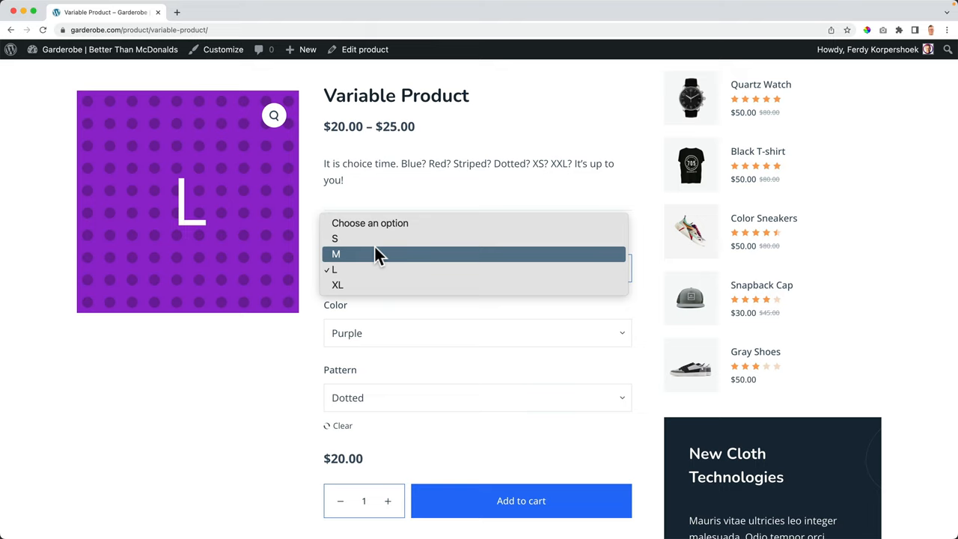
left_click(335, 239)
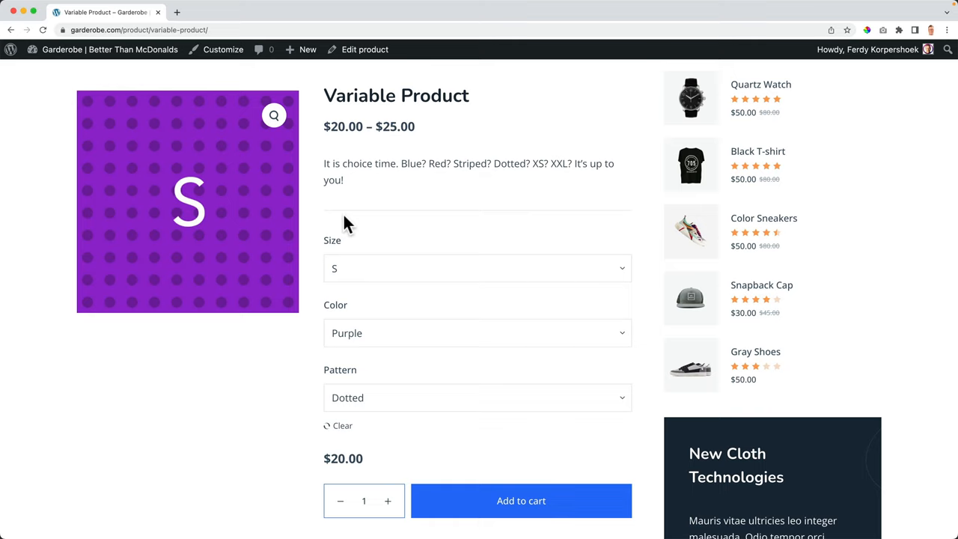
left_click(109, 49)
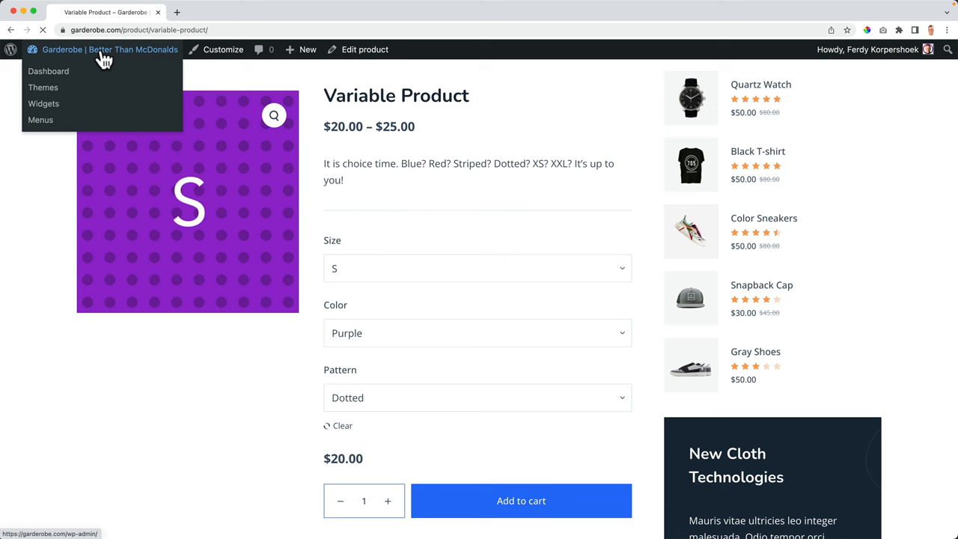
- Install and activate Variation Swatches for WooCommerce after searching 'woocommerce swatches cartflows'
left_click(48, 72)
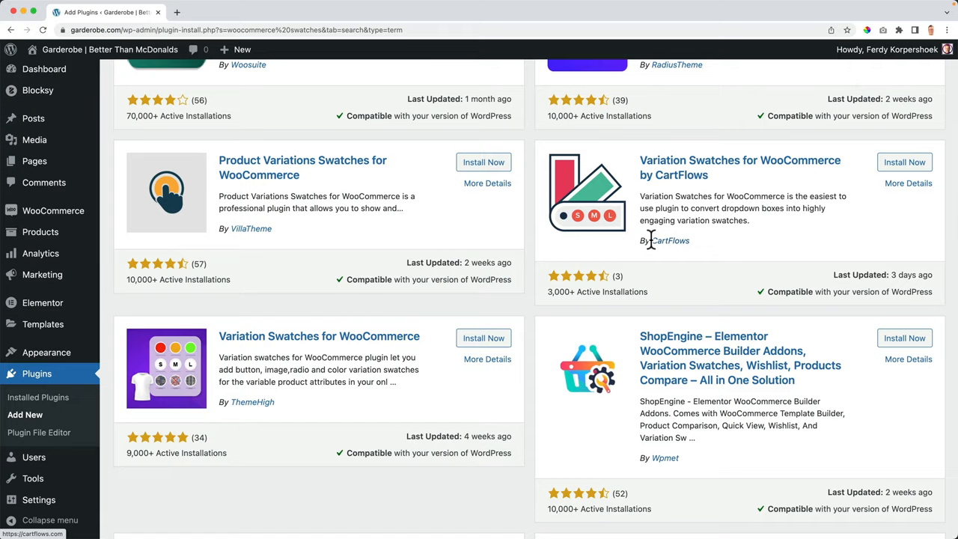
left_click(670, 240)
type("woocommerce swatches cartflows")
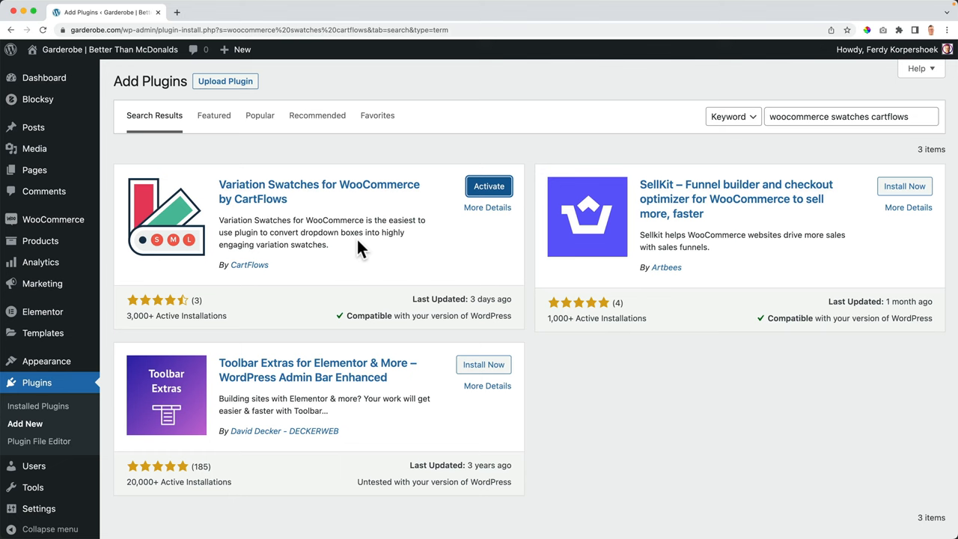
left_click(488, 186)
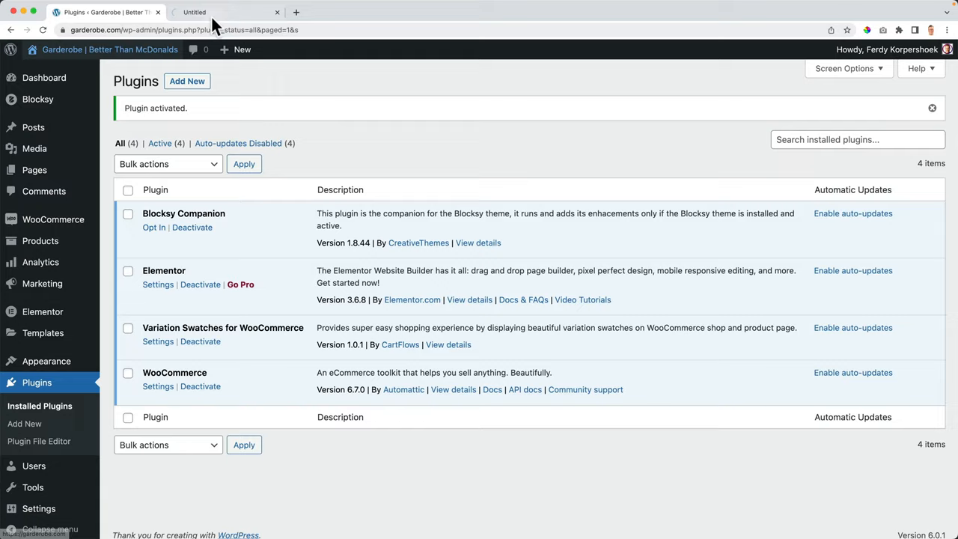
- Try the size, colour and pattern swatches on the storefront shop page and Variable Product page
left_click(224, 12)
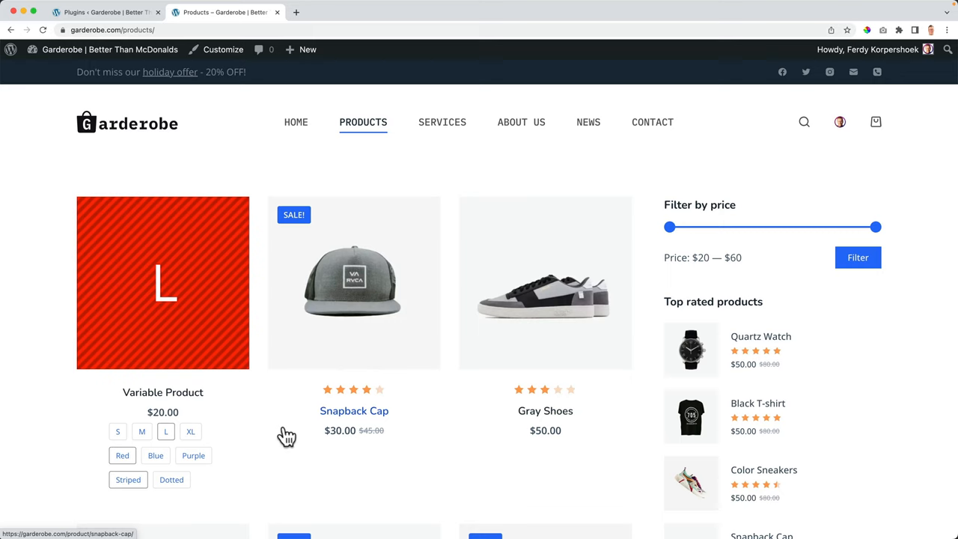
mouse_move(209, 487)
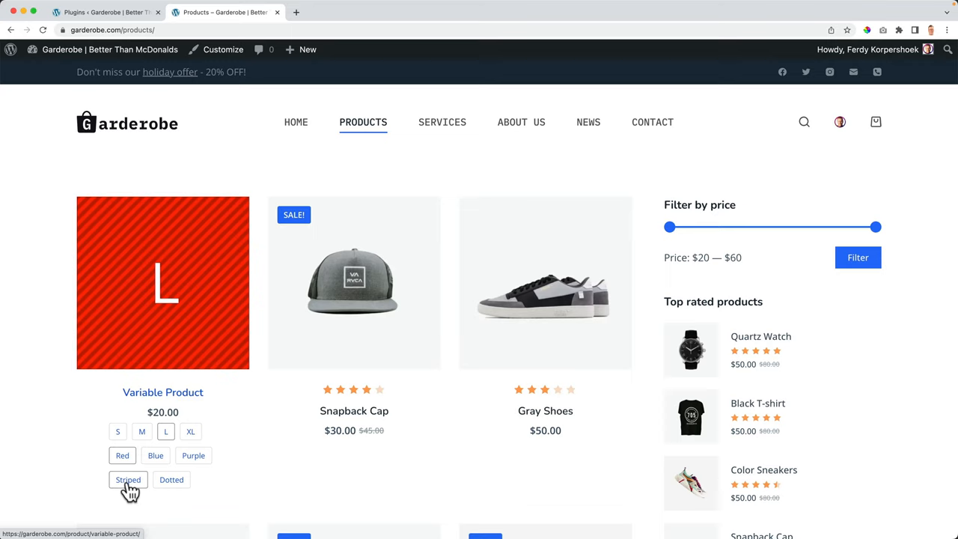
mouse_move(147, 458)
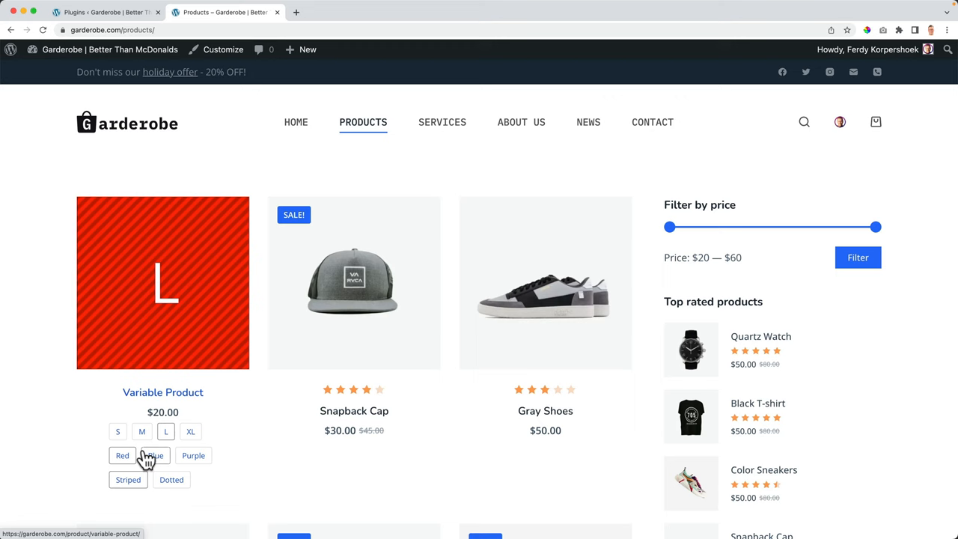
left_click(162, 393)
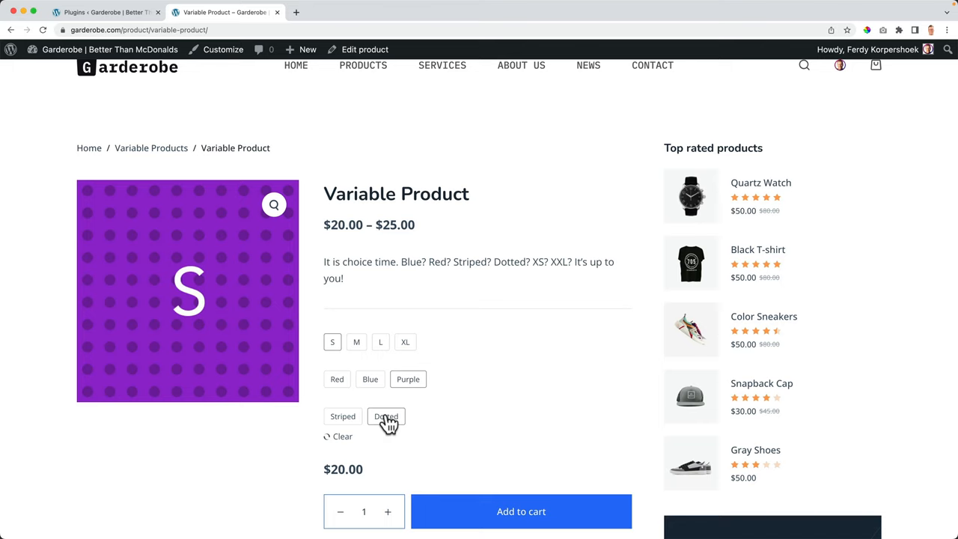
- Inspect the product's Swatches settings and Black term, then show its Size, Color and Pattern attributes
left_click(365, 49)
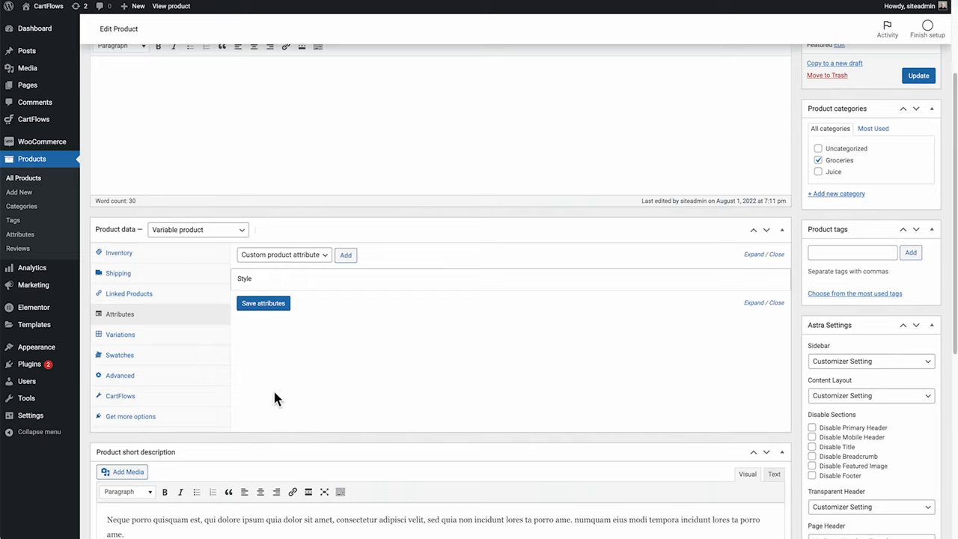
left_click(739, 255)
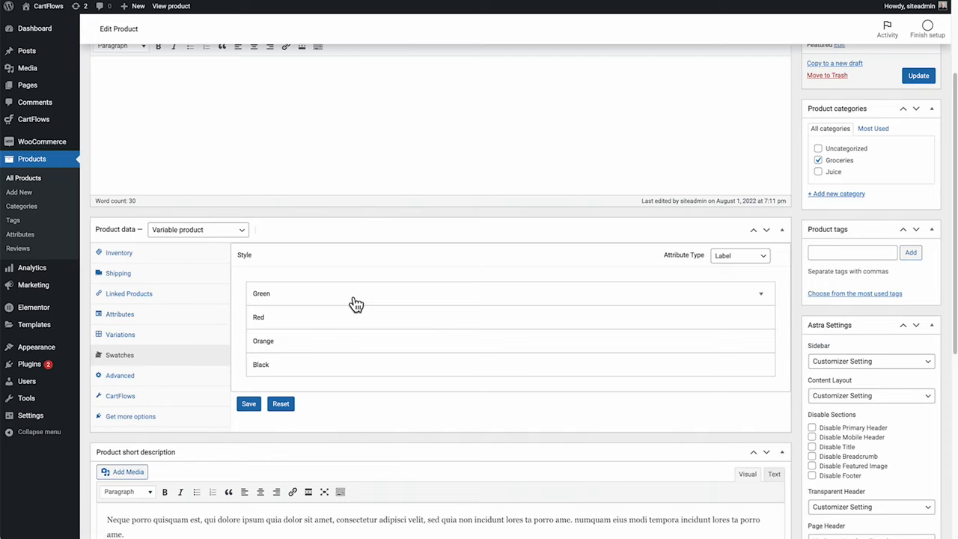
mouse_move(467, 365)
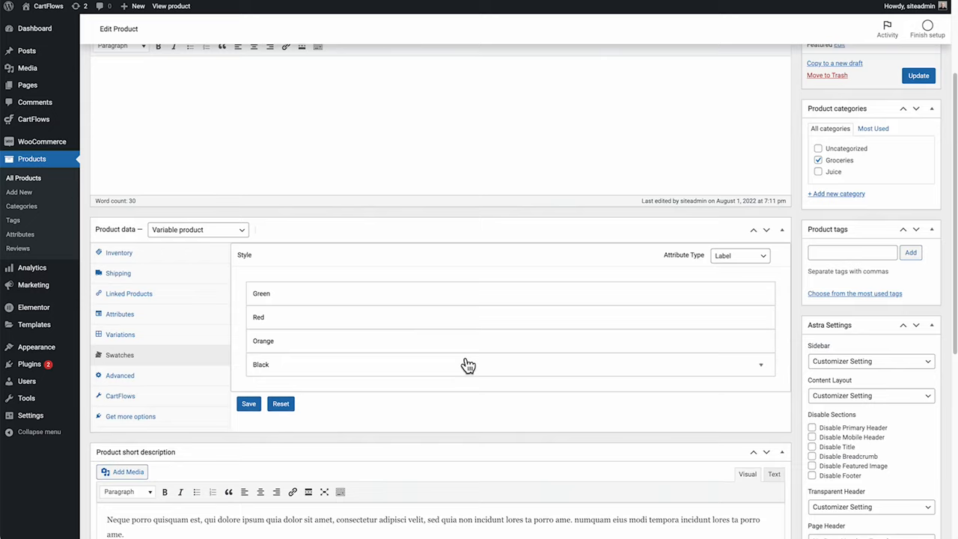
left_click(739, 255)
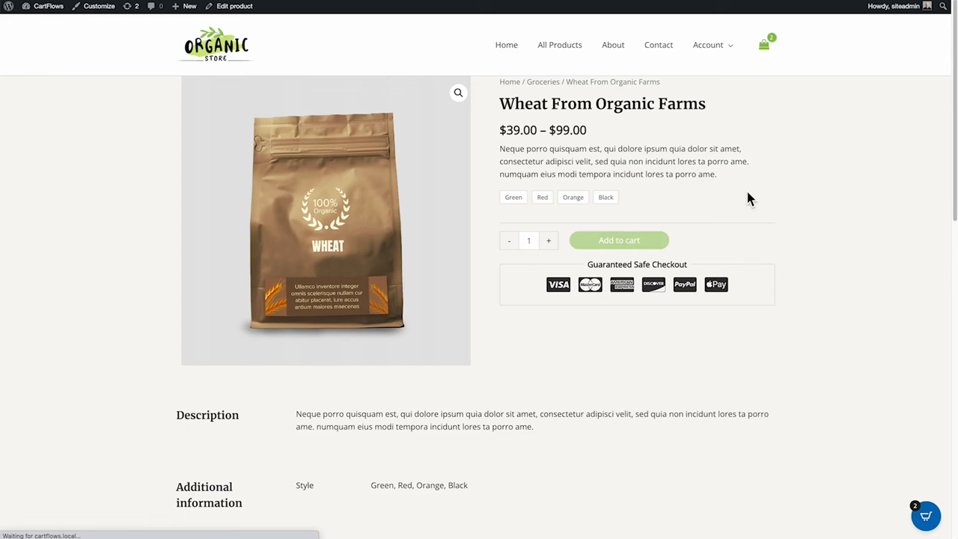
left_click(234, 6)
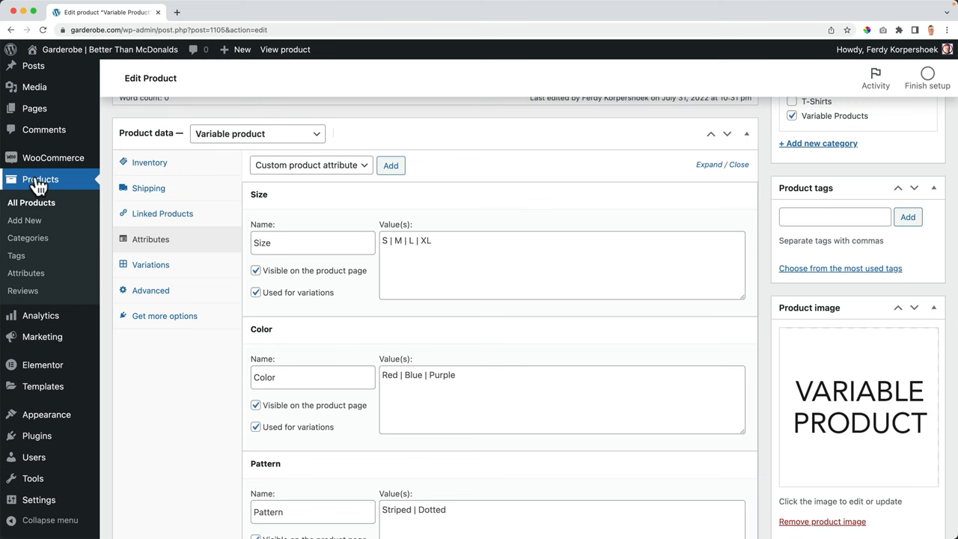
- Add a global 'Size' attribute with Enable Archives ticked and Label swatch type
left_click(26, 272)
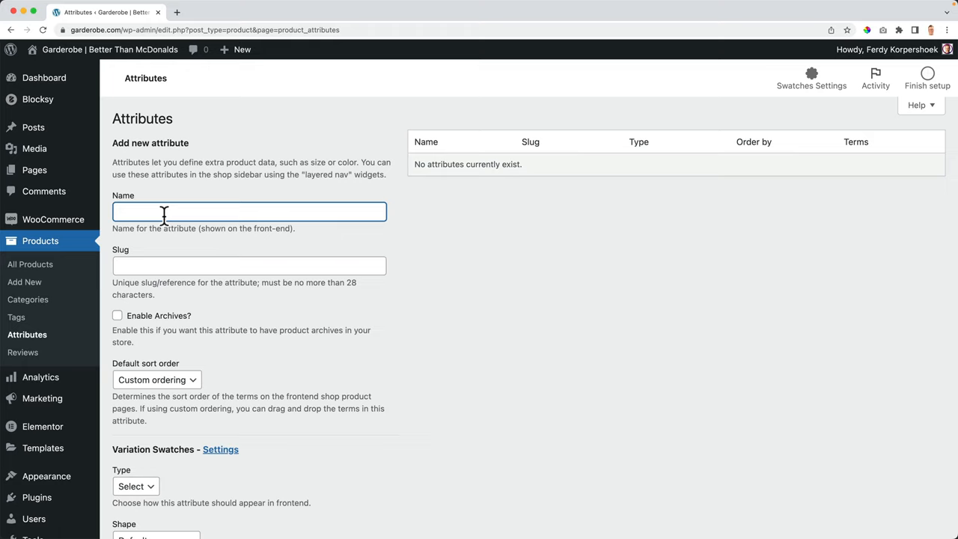
type("Size")
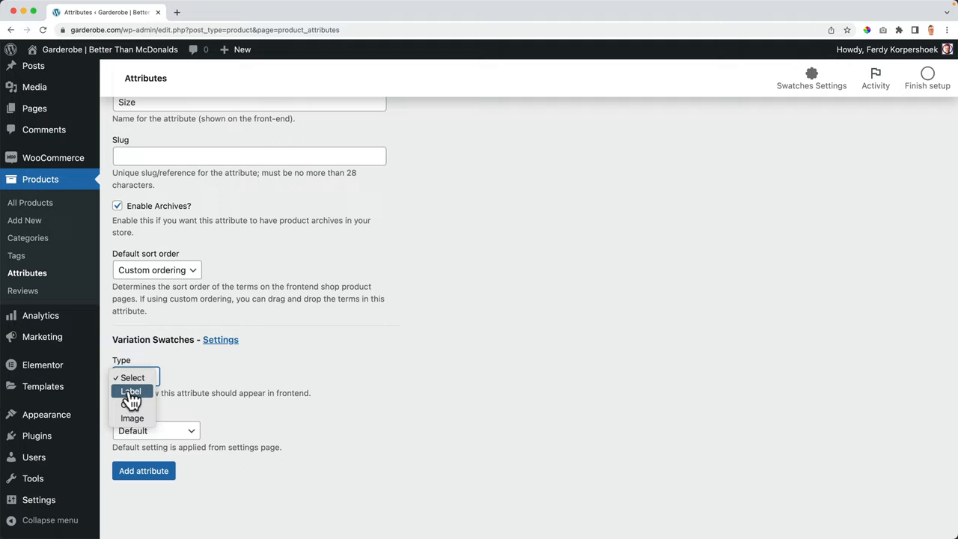
left_click(130, 391)
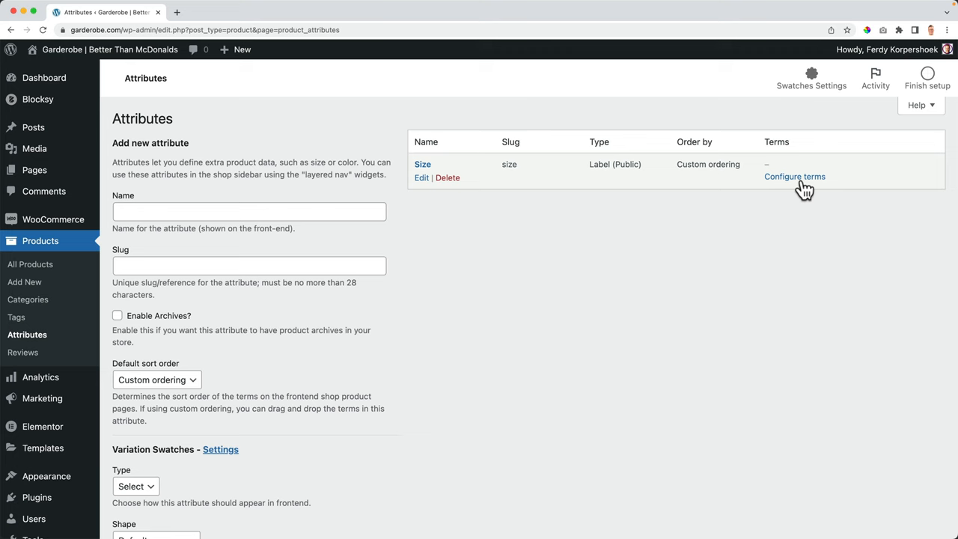
- Add Size terms XS through 3XL and update 3XL with the name 'Extra Extra Large'
left_click(793, 177)
type("S")
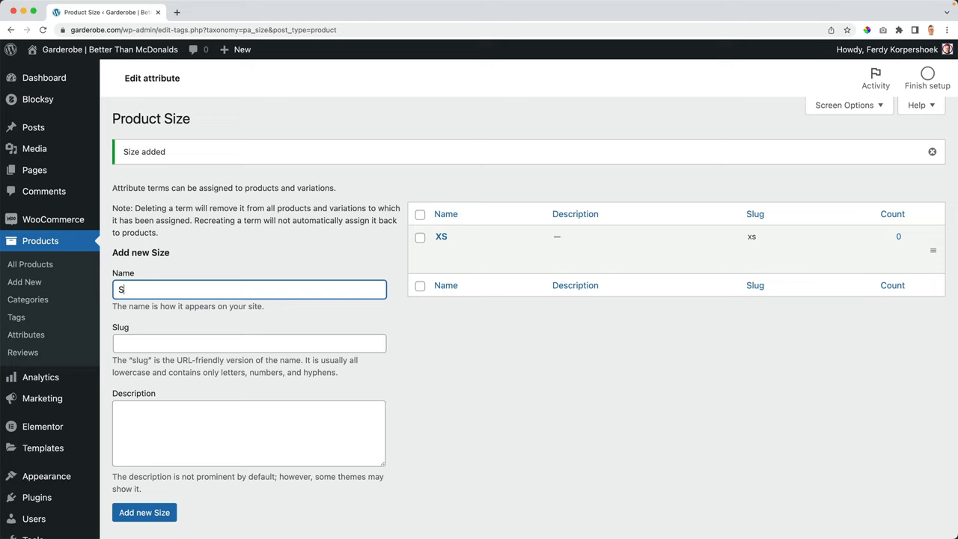
left_click(144, 512)
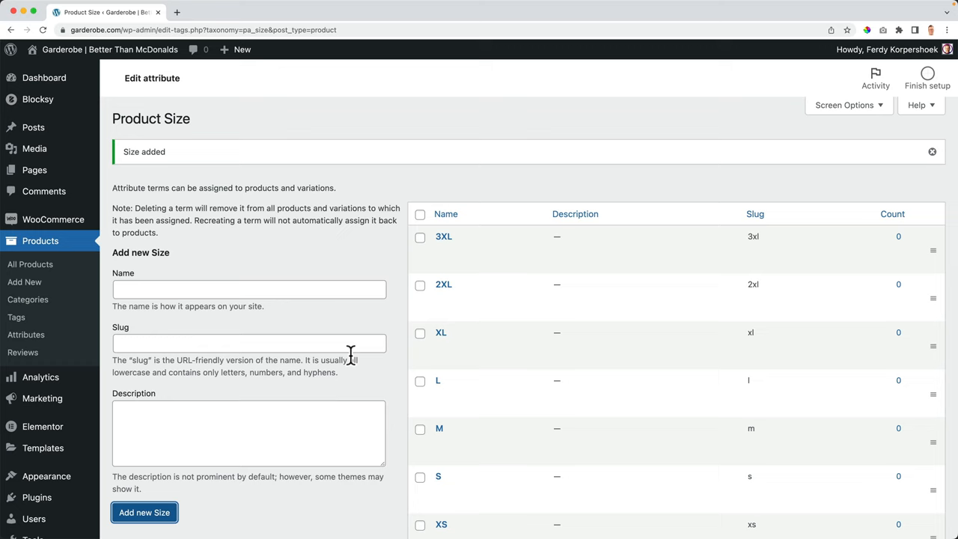
left_click(443, 237)
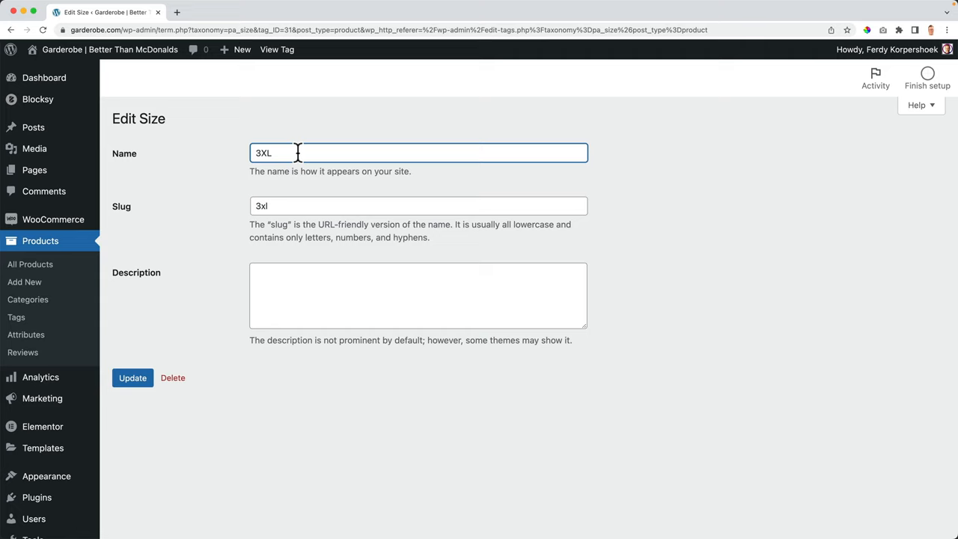
type("Extra Extra Large")
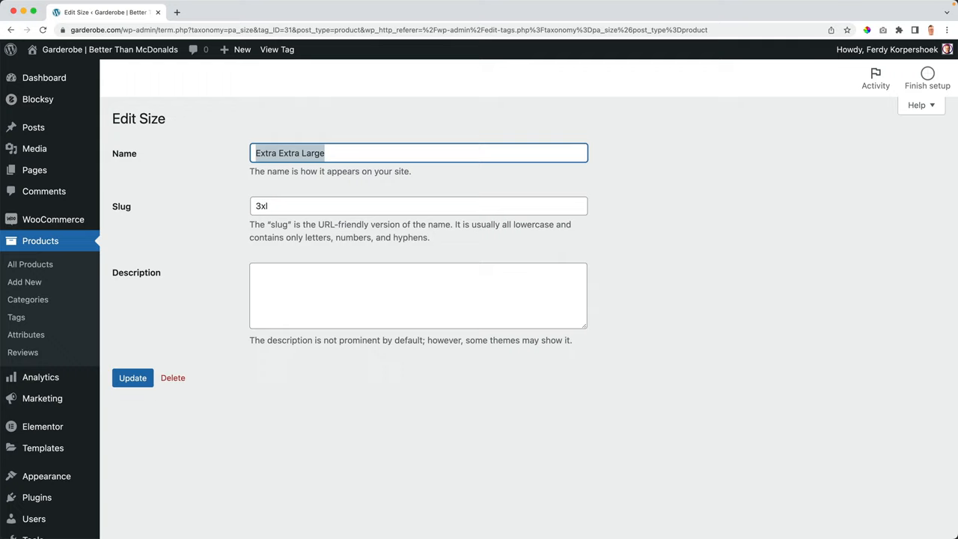
left_click(132, 378)
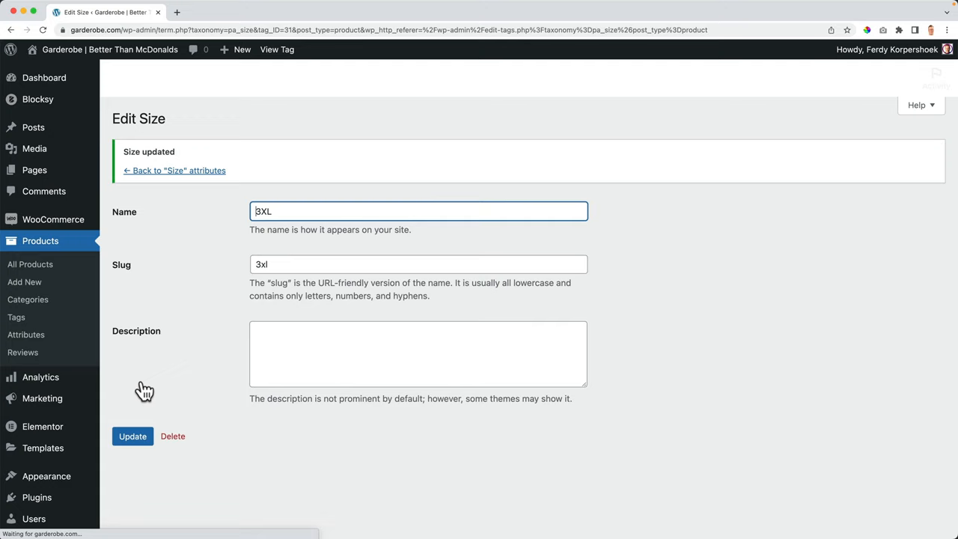
left_click(178, 170)
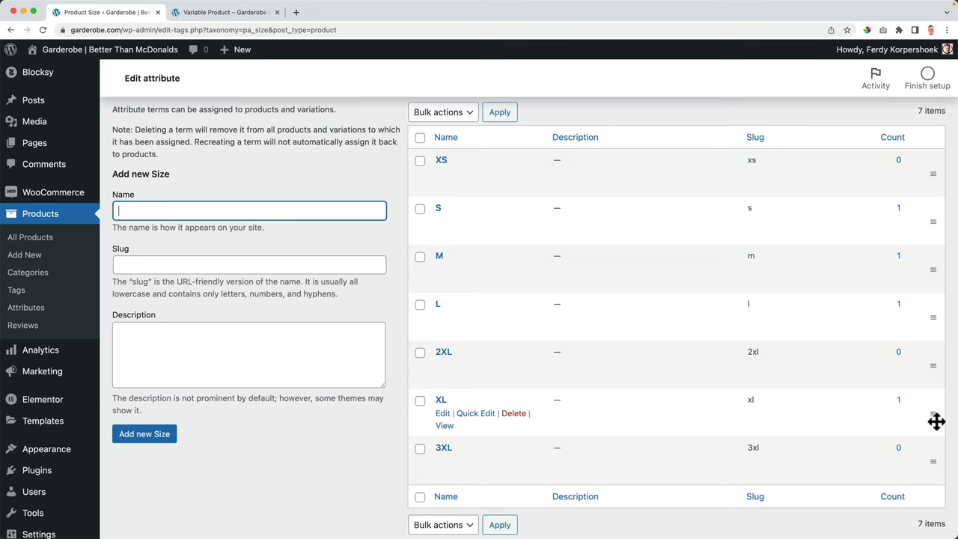
- Create a Color attribute of type Color with colour-swatch terms such as Red, Blue, White and Black
left_click(26, 335)
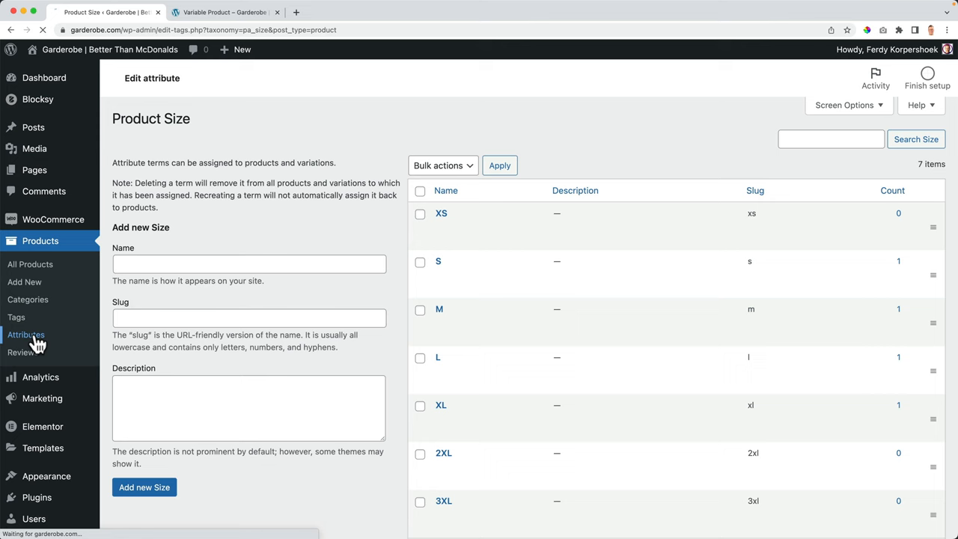
left_click(27, 335)
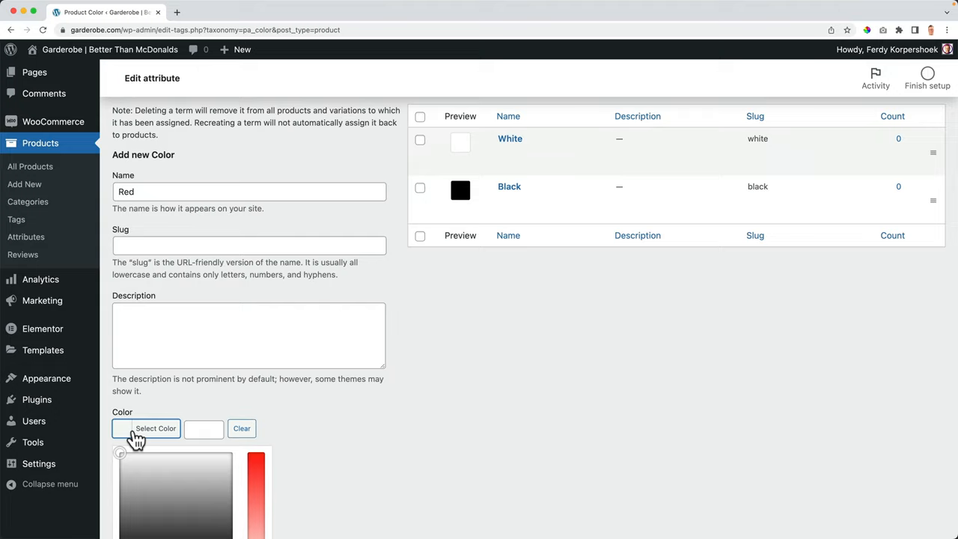
left_click(146, 473)
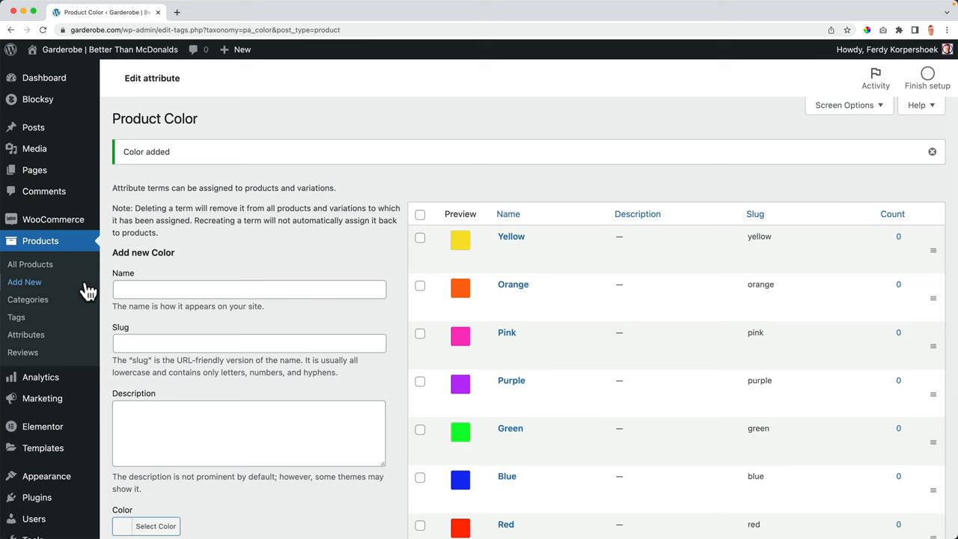
- Add a global 'Pattern' attribute with Image swatch type alongside Color and Size
left_click(27, 335)
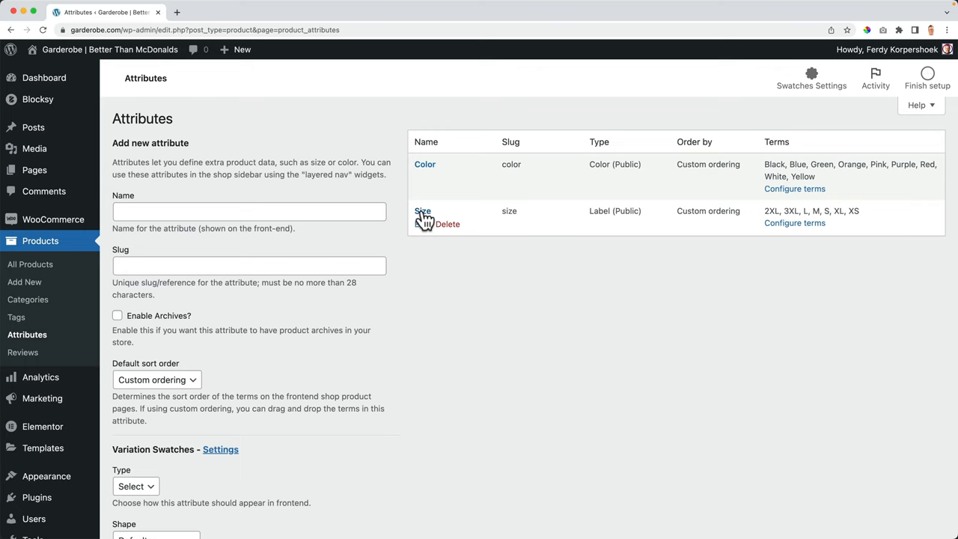
type("Pattern")
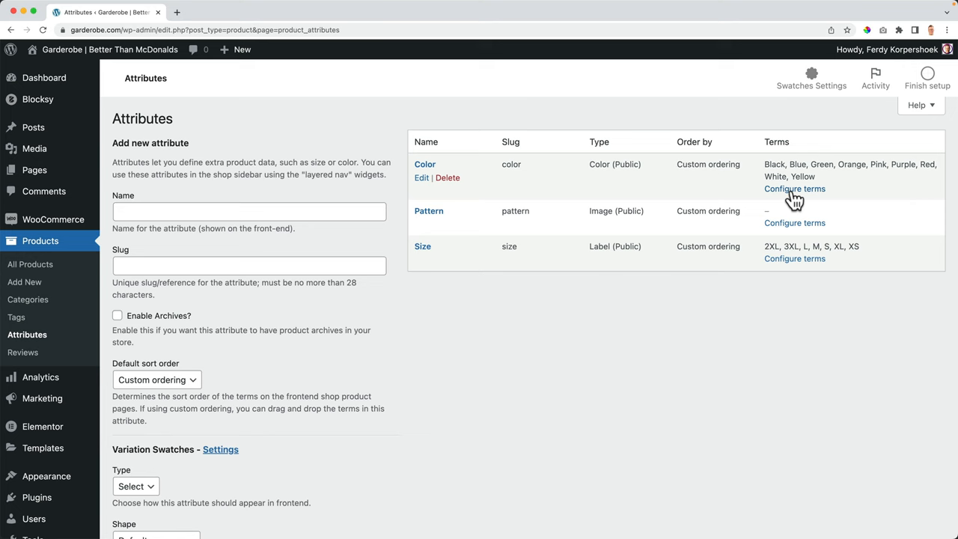
left_click(794, 222)
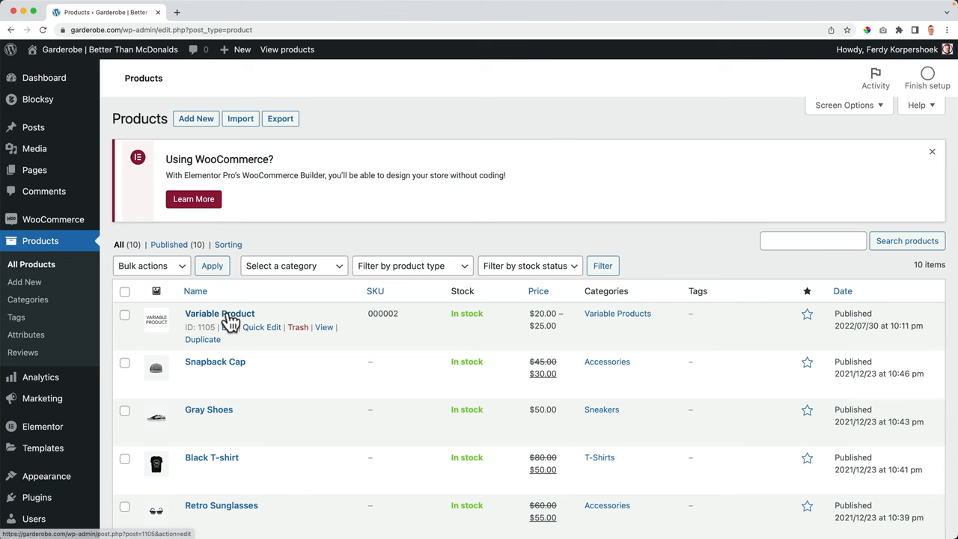
- Remove the Size attribute from the Variable Product and view its storefront page
left_click(219, 313)
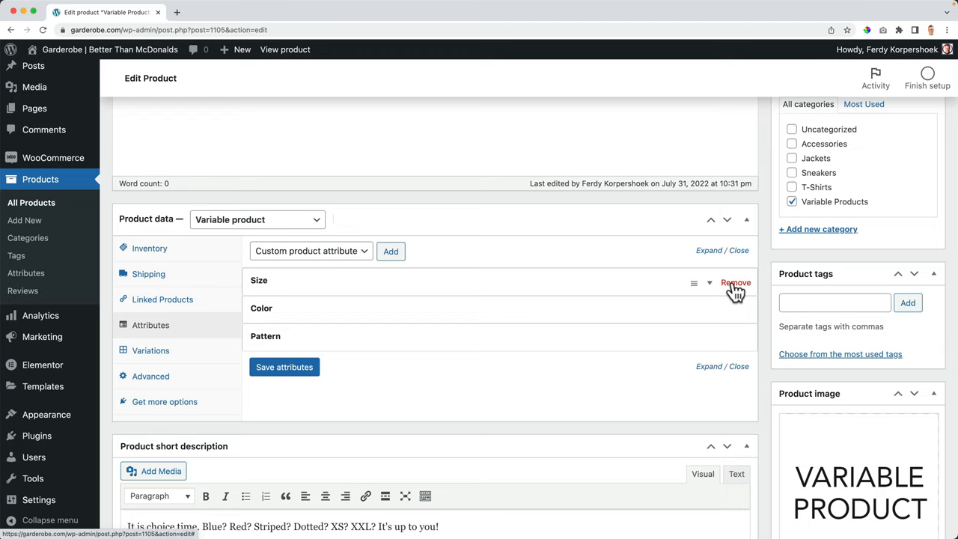
left_click(284, 49)
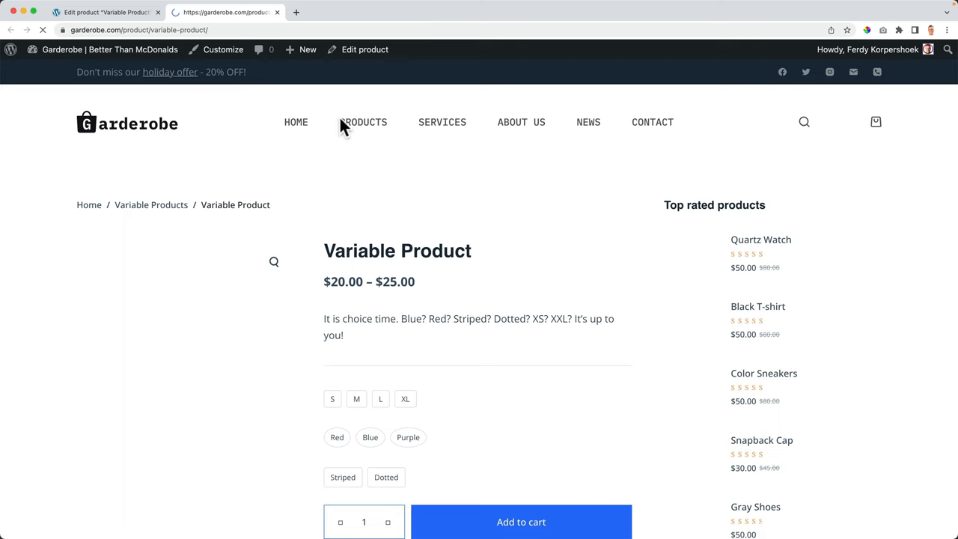
- Attach the global Size attribute to the Variable Product in the editor
left_click(365, 49)
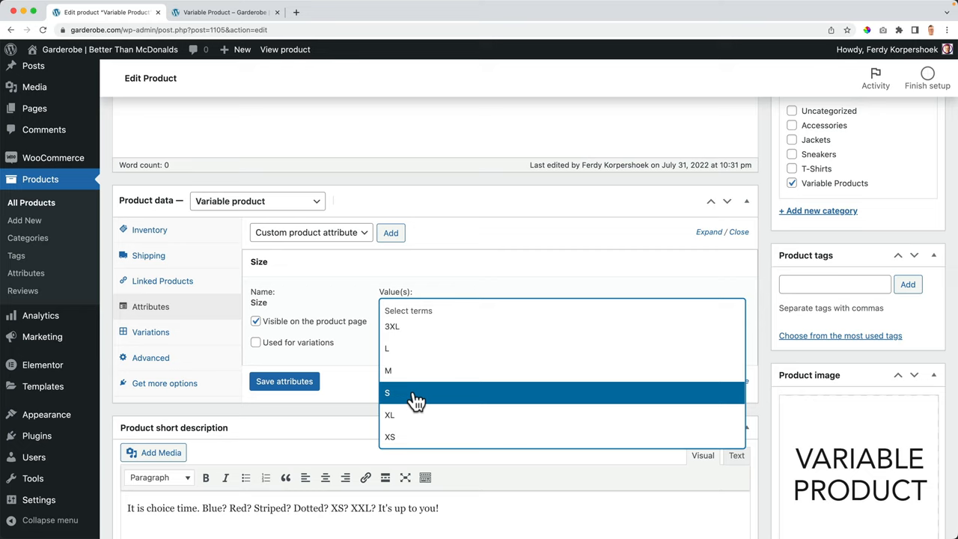
- Choose L, M, S, XL for Size, then add the Color attribute and pick its colour terms
left_click(386, 392)
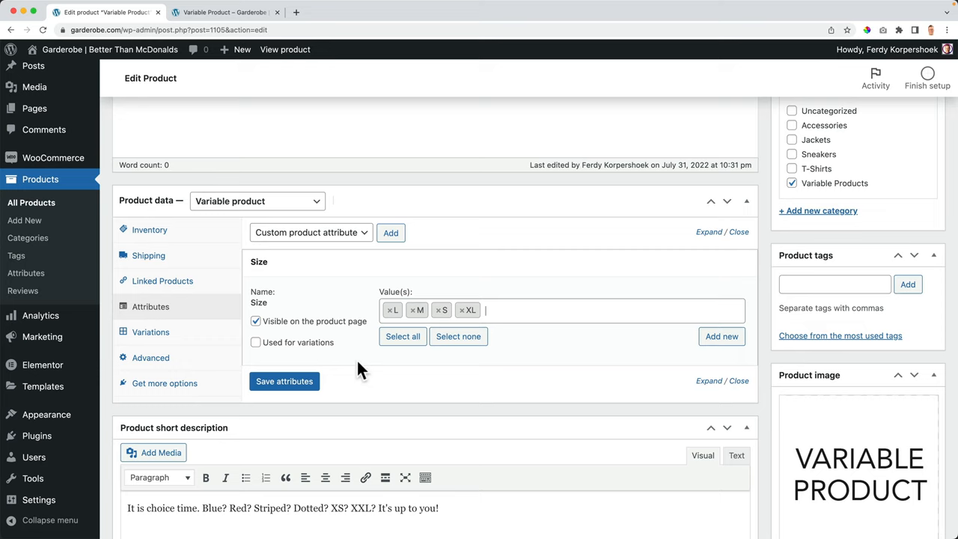
left_click(310, 232)
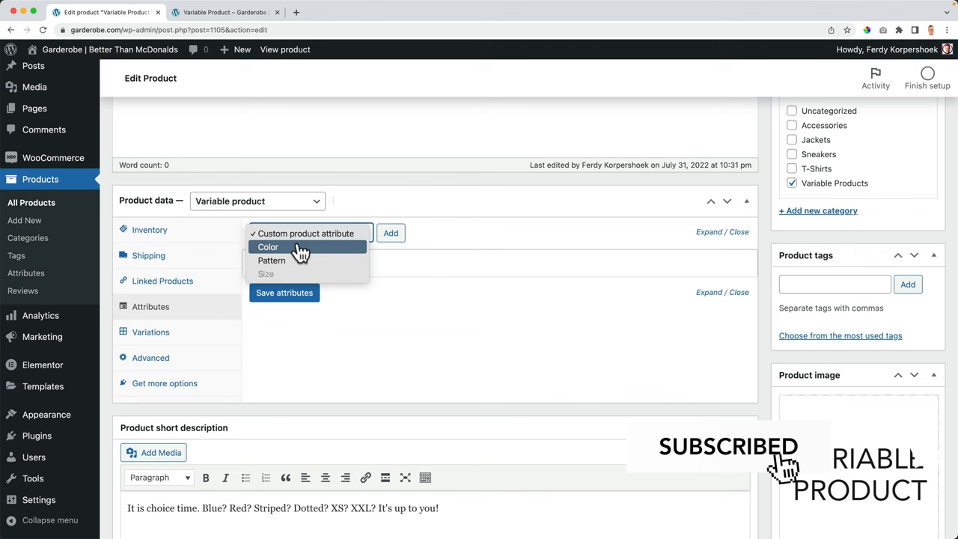
left_click(266, 247)
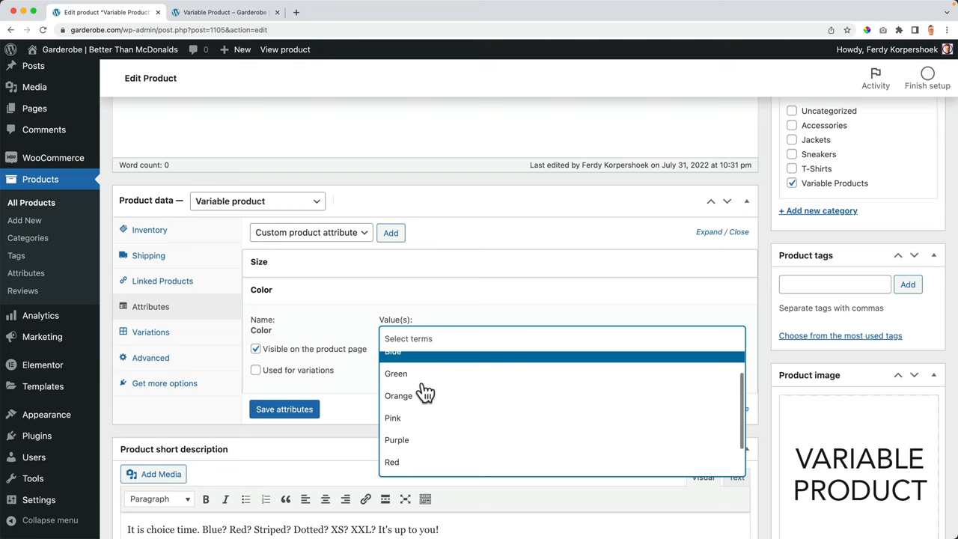
left_click(392, 461)
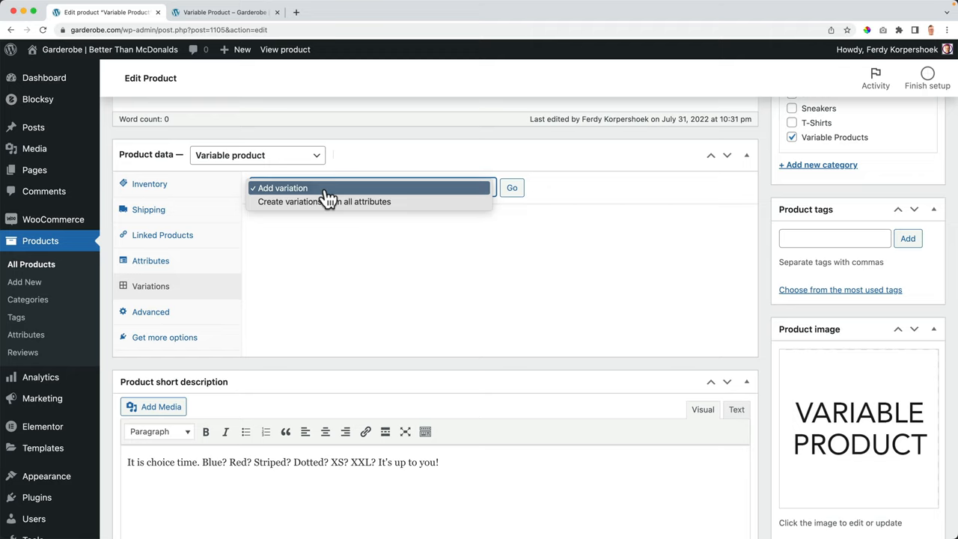
- Create variations from all attributes, yielding 24, and bulk-set every regular price to 20
left_click(512, 187)
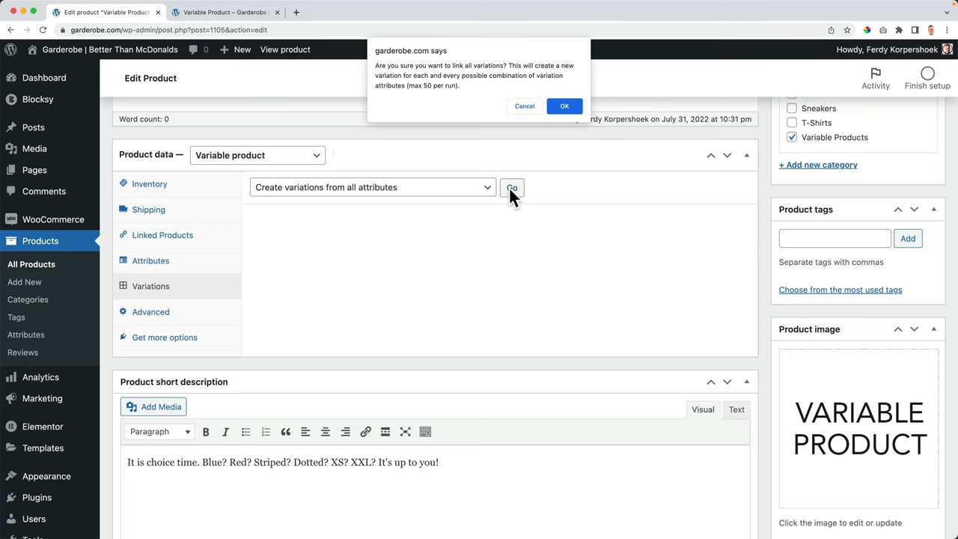
left_click(564, 105)
type("20")
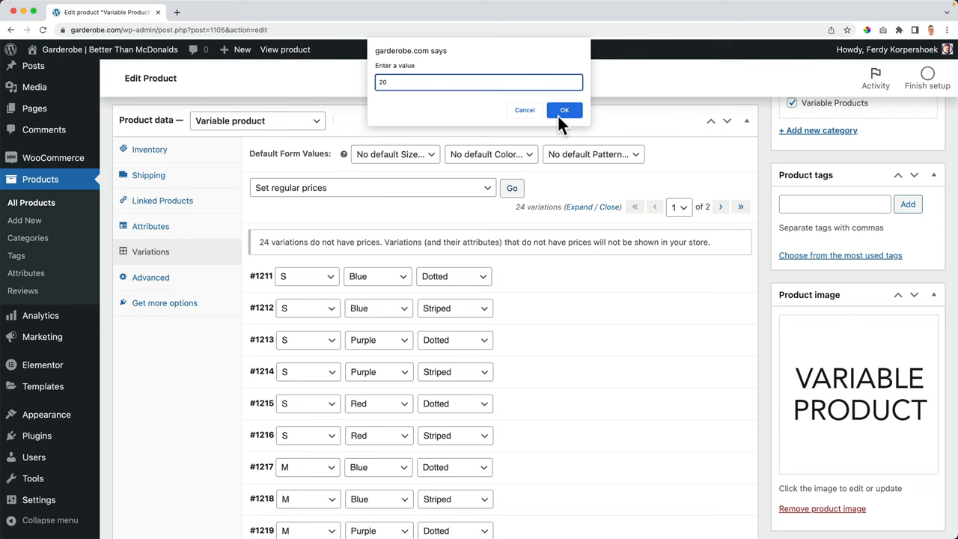
left_click(564, 111)
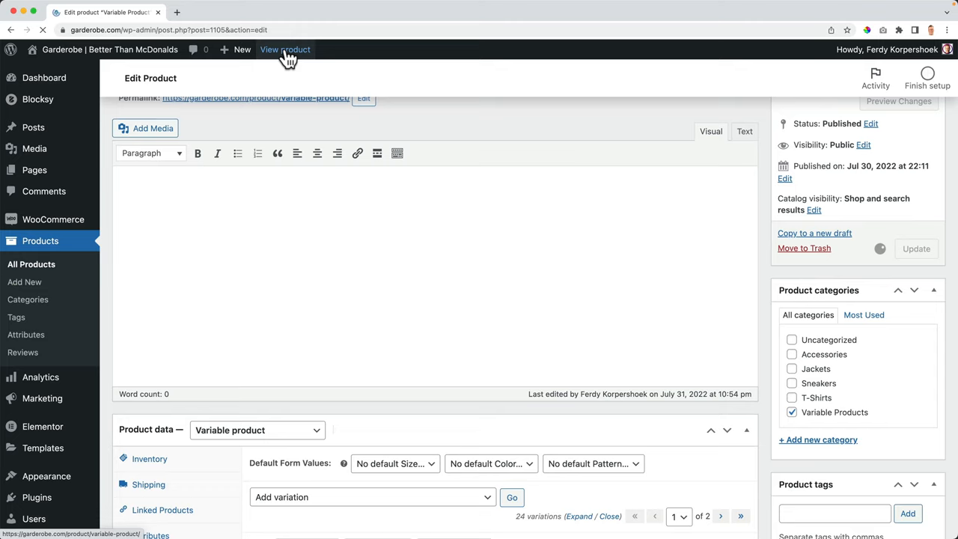
- View the storefront product page at $20.00 and try the M size and Striped pattern swatches
left_click(285, 49)
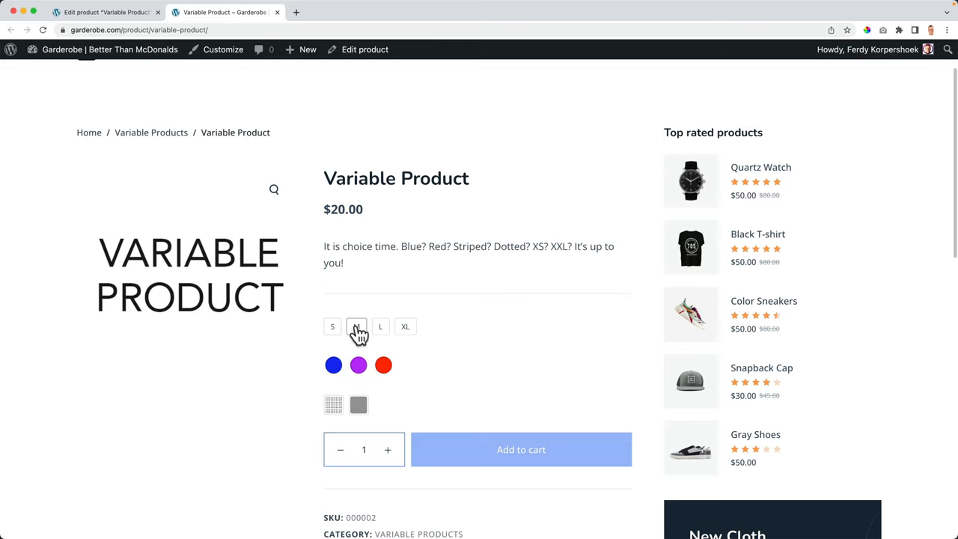
left_click(358, 404)
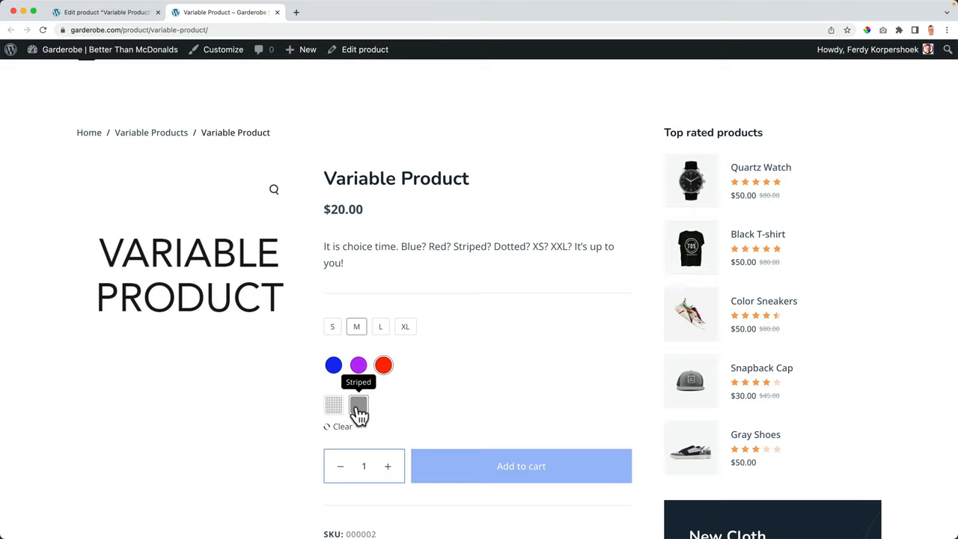
left_click(365, 49)
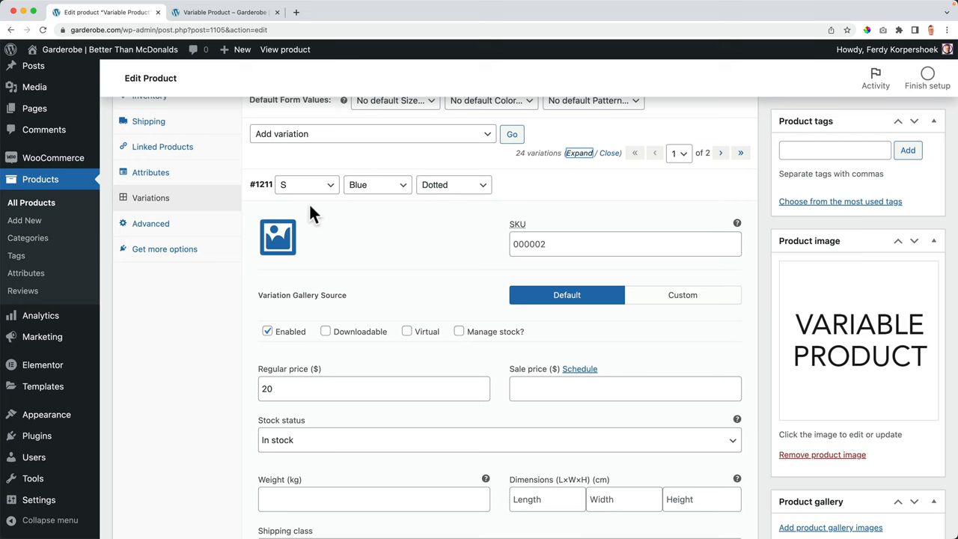
- Assign the S media-library image to variation #1211 and start an image for variation #1233
left_click(278, 237)
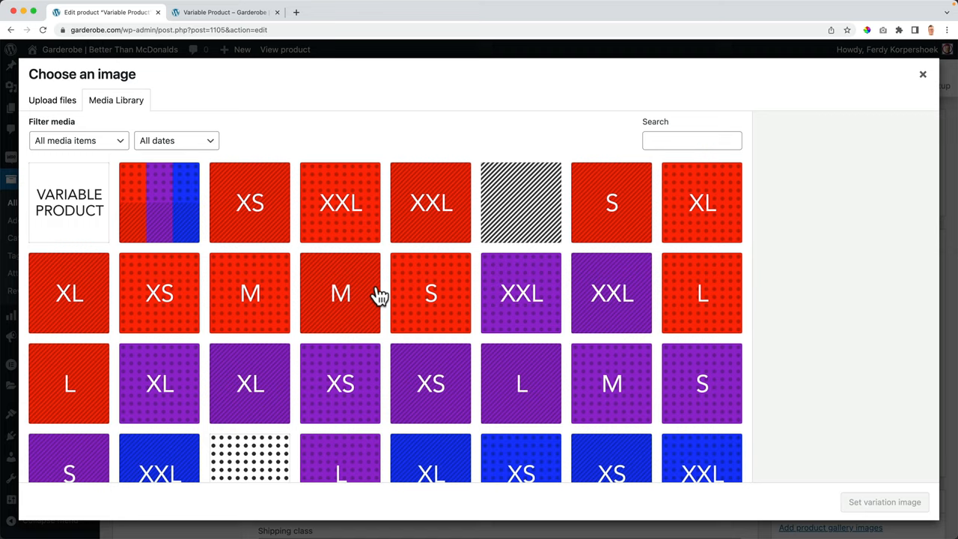
left_click(922, 74)
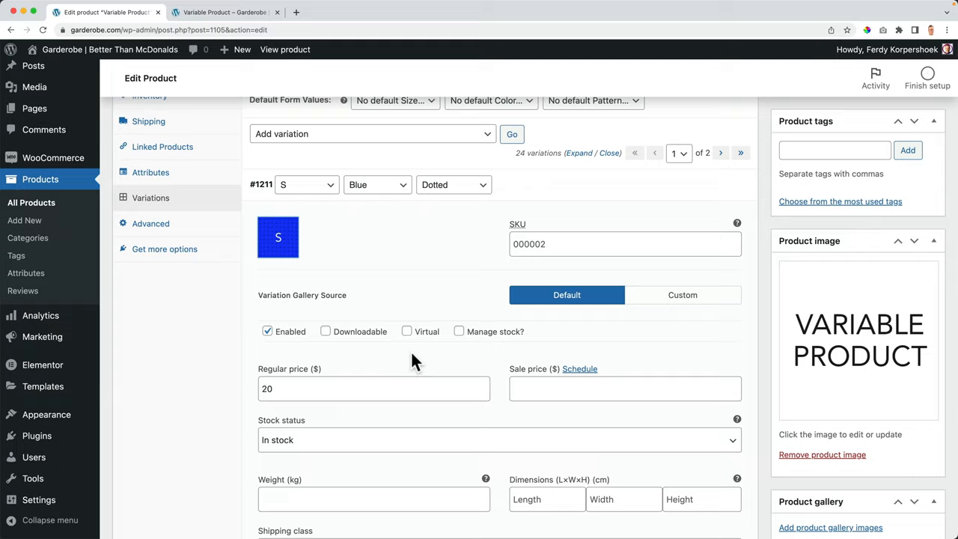
scroll("down", 3)
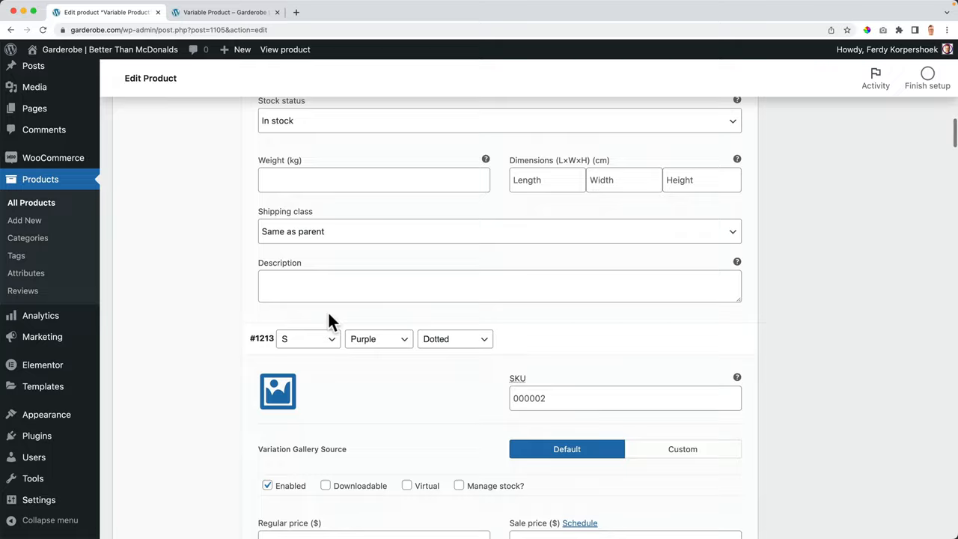
scroll("down", 3)
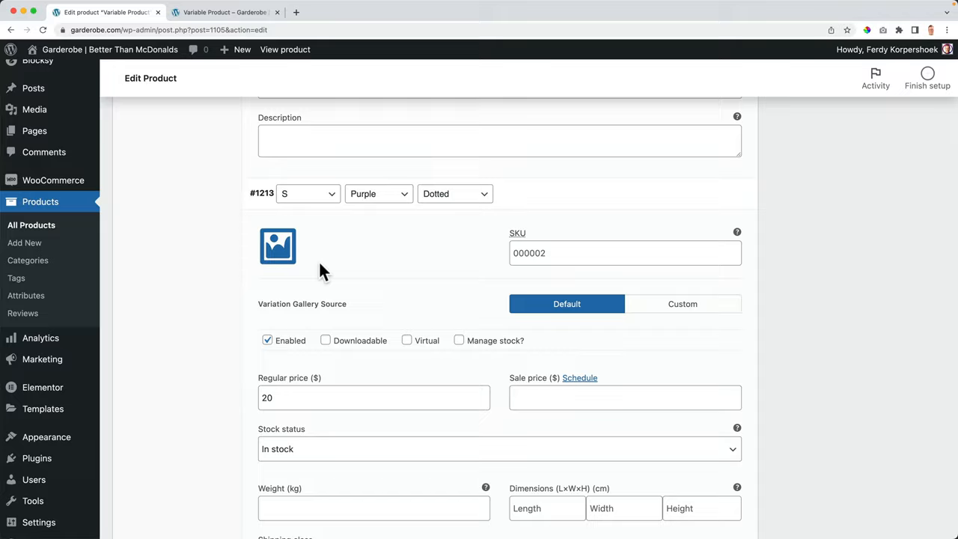
scroll("down", 3)
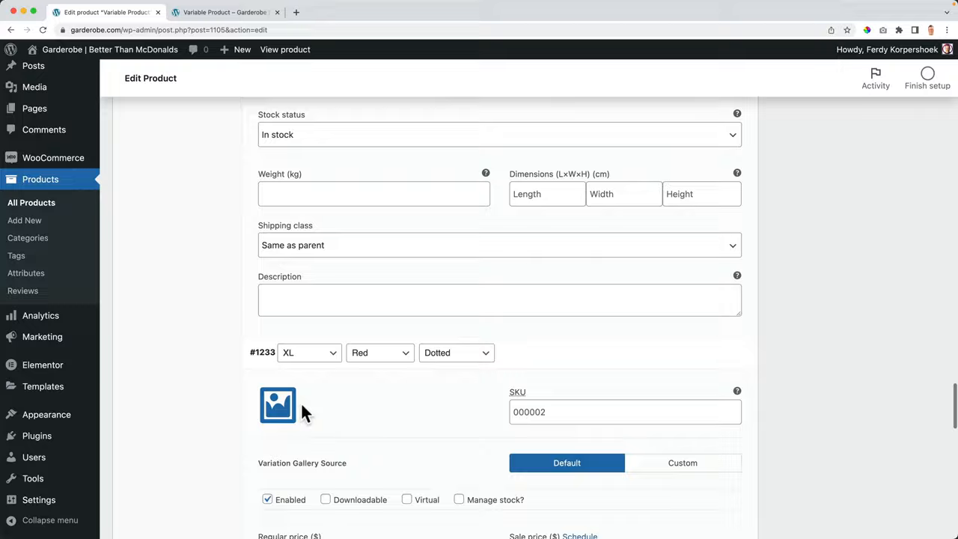
left_click(224, 12)
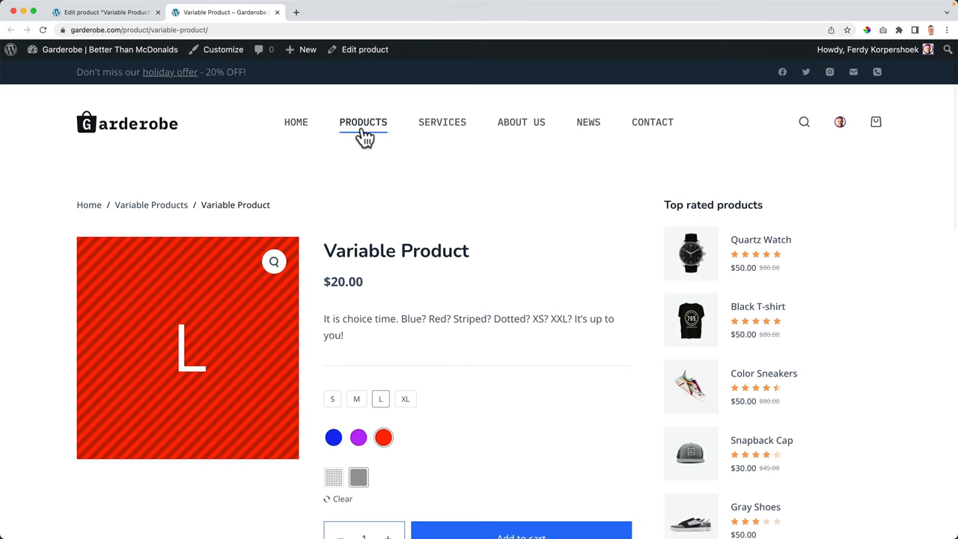
- Use the PRODUCTS header link to reach the shop page listing Variable Product with swatches
left_click(362, 123)
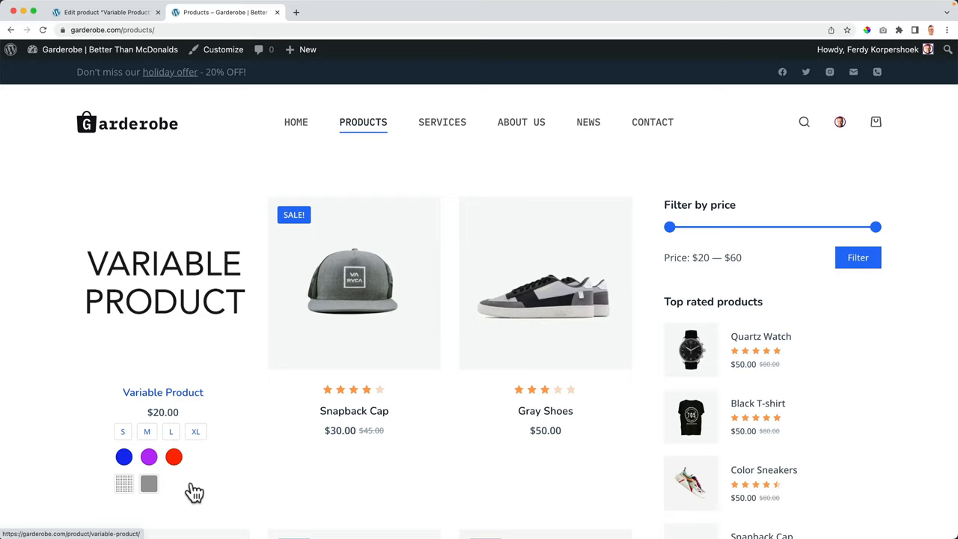
mouse_move(353, 281)
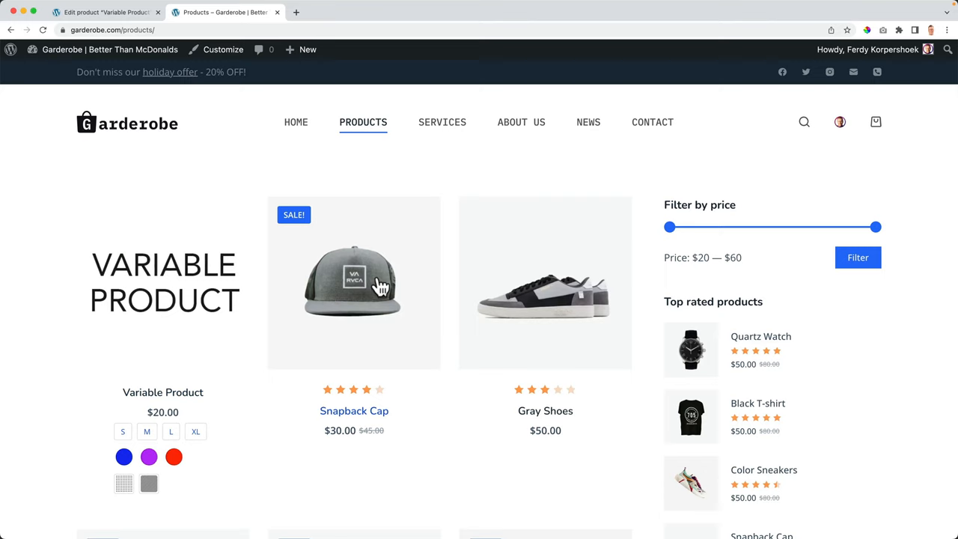
mouse_move(268, 395)
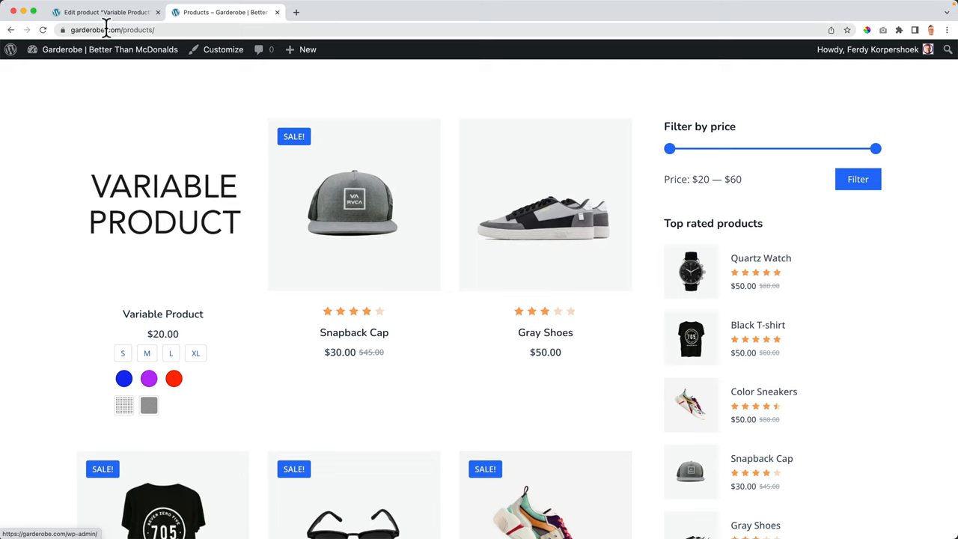
- Edit the Color attribute in admin and save its swatch size as 50
left_click(105, 12)
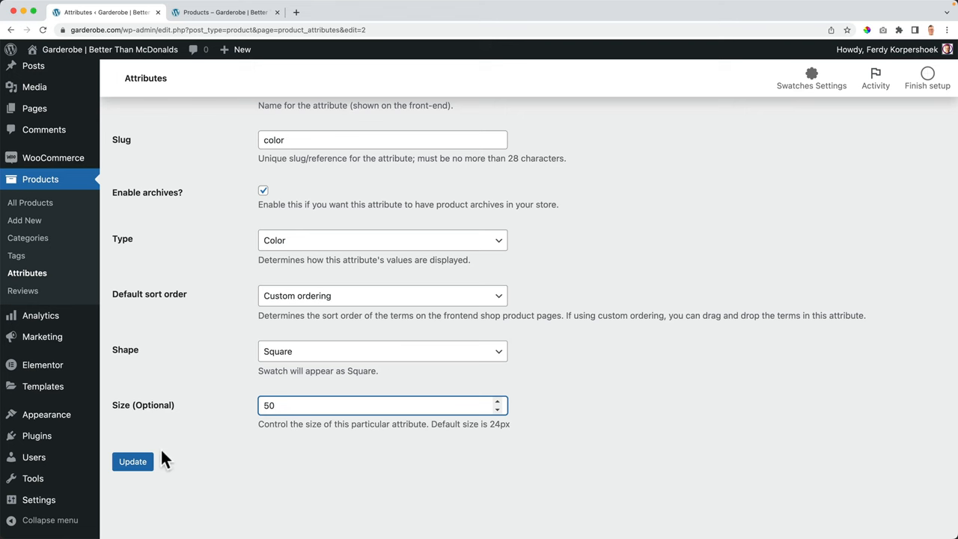
left_click(221, 12)
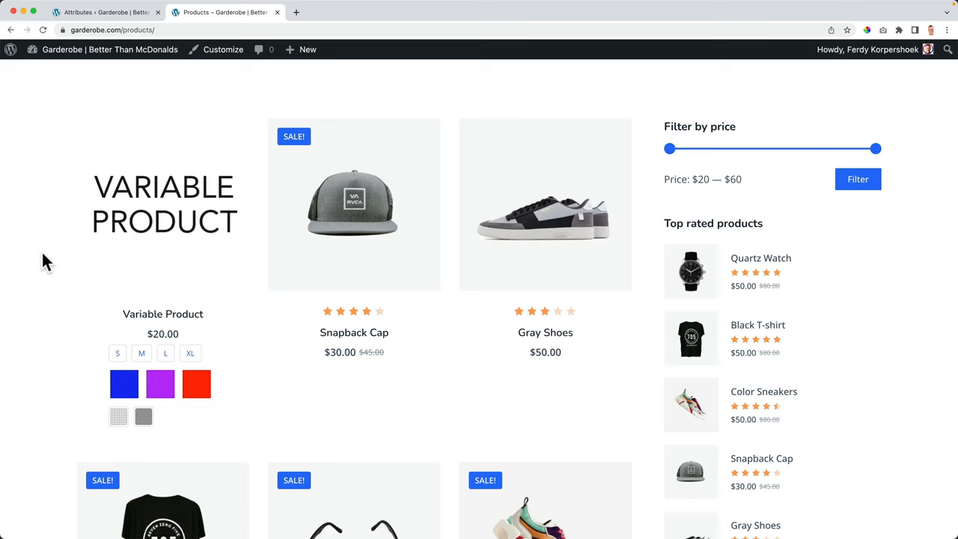
left_click(105, 12)
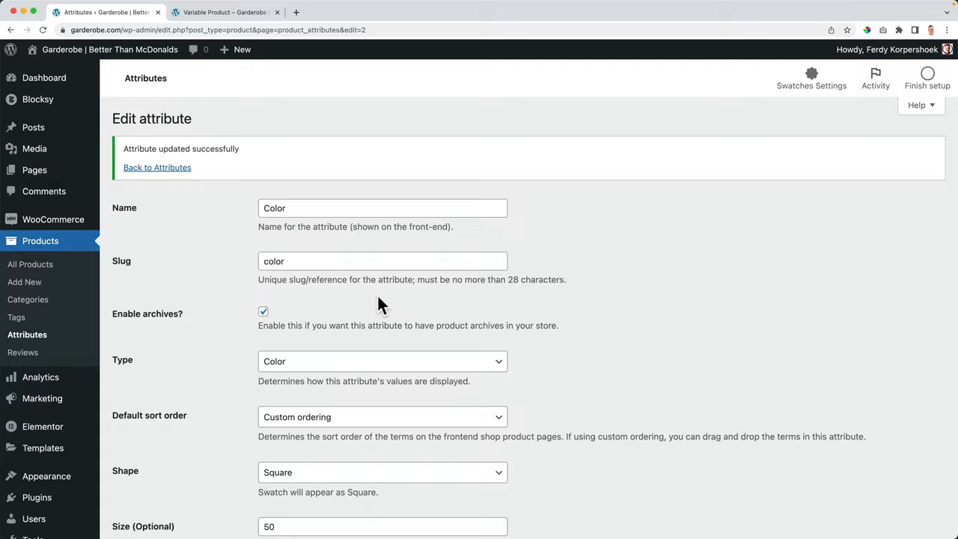
- Change Color swatches to Rounded Corner shape at size 40 and check the product page
left_click(132, 470)
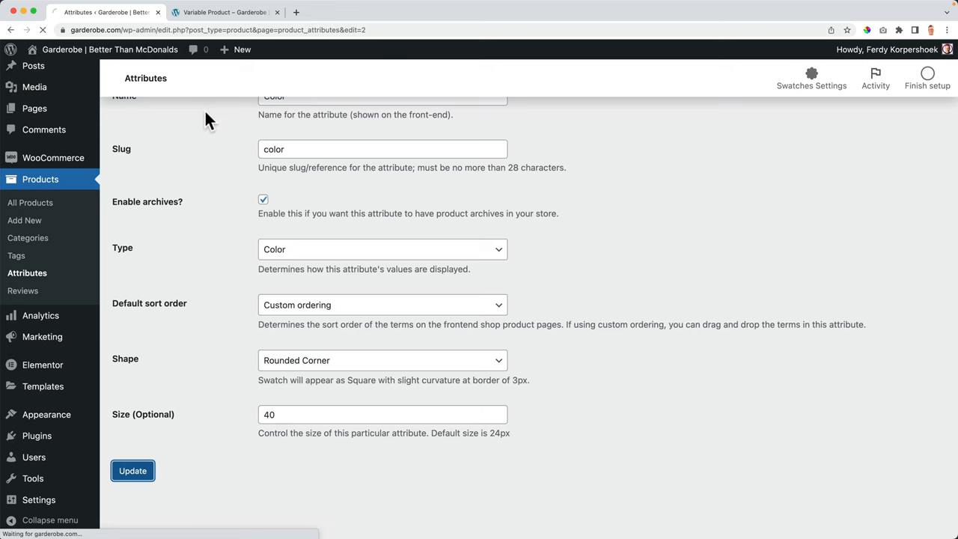
left_click(224, 12)
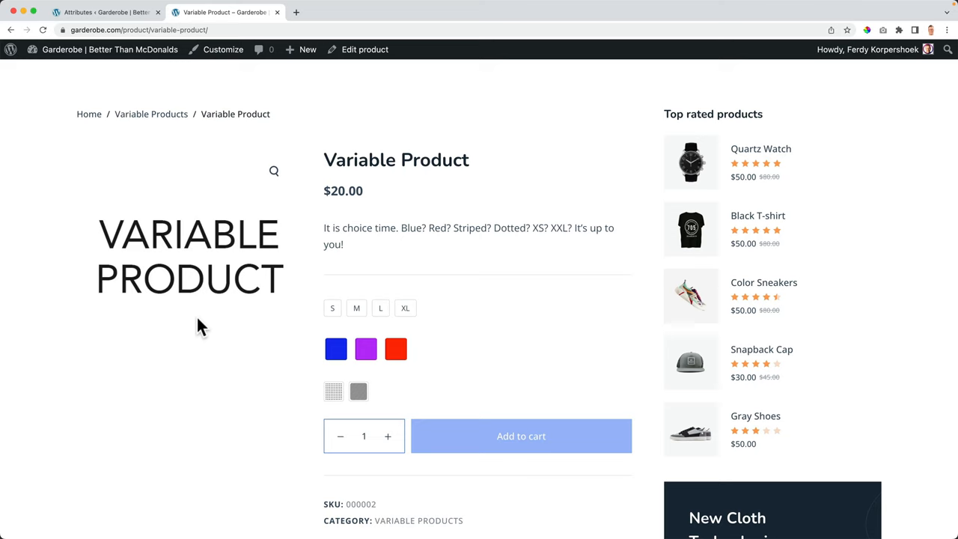
left_click(105, 12)
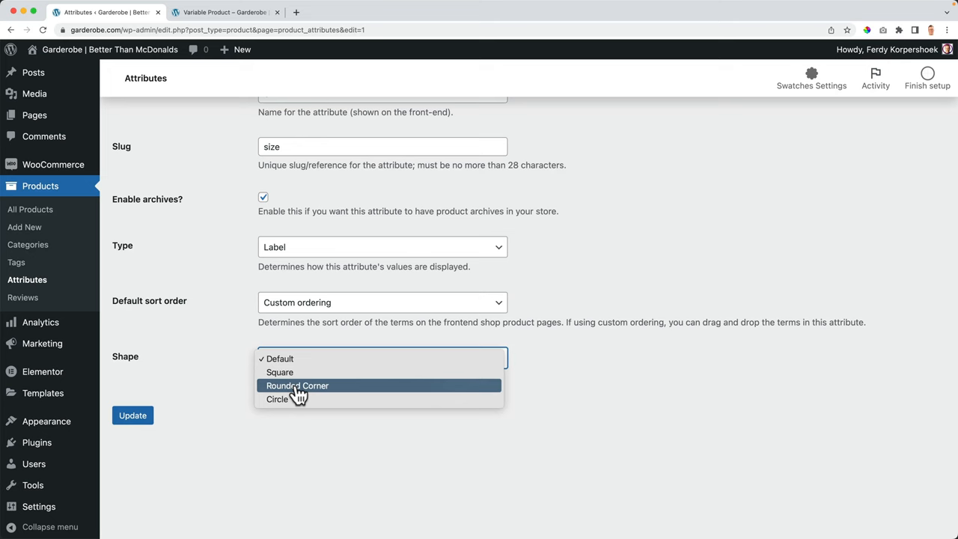
- Set the Size attribute's swatch shape to Rounded Corner, then edit the Pattern attribute (size 32)
left_click(296, 386)
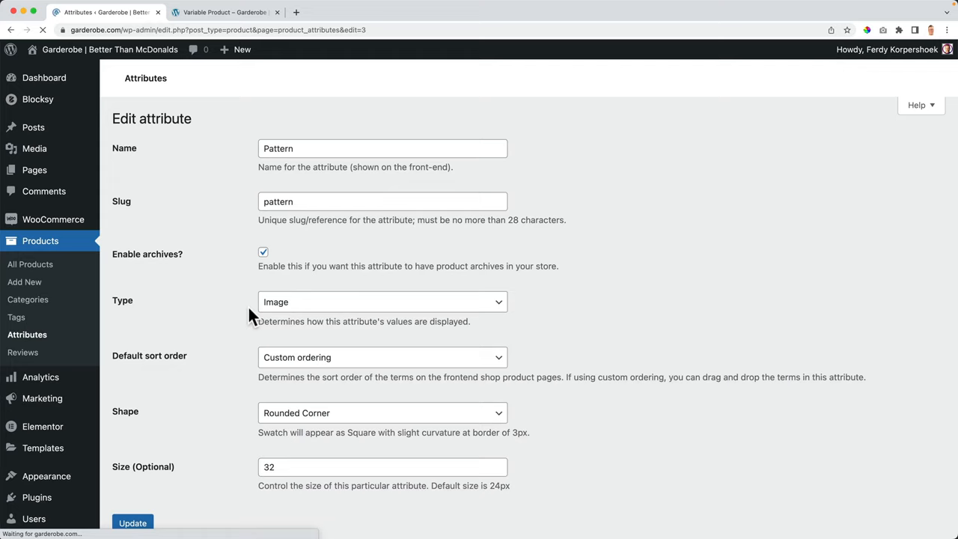
left_click(224, 12)
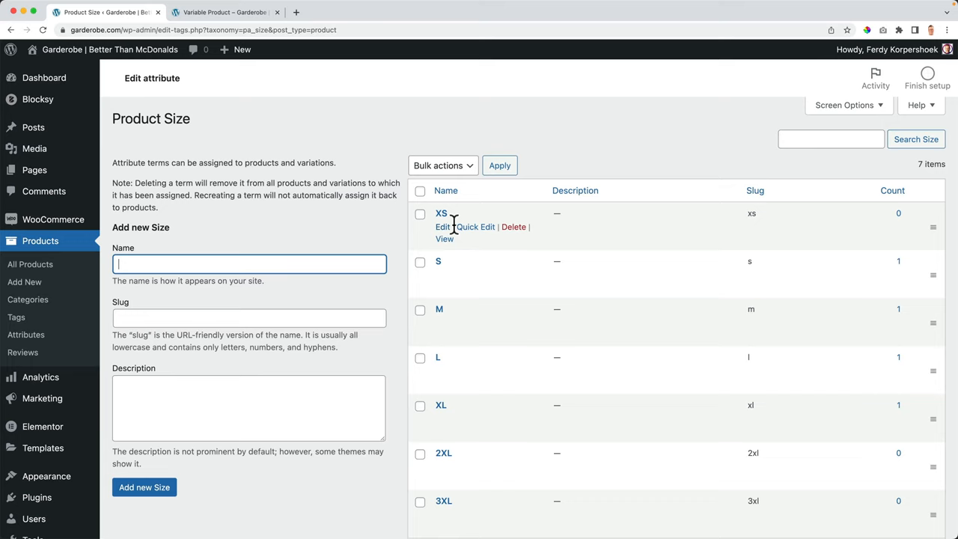
- Quick-edit size terms: rename XS to Extra Small and give Large the slug 'l'
left_click(476, 227)
type("Extra Small")
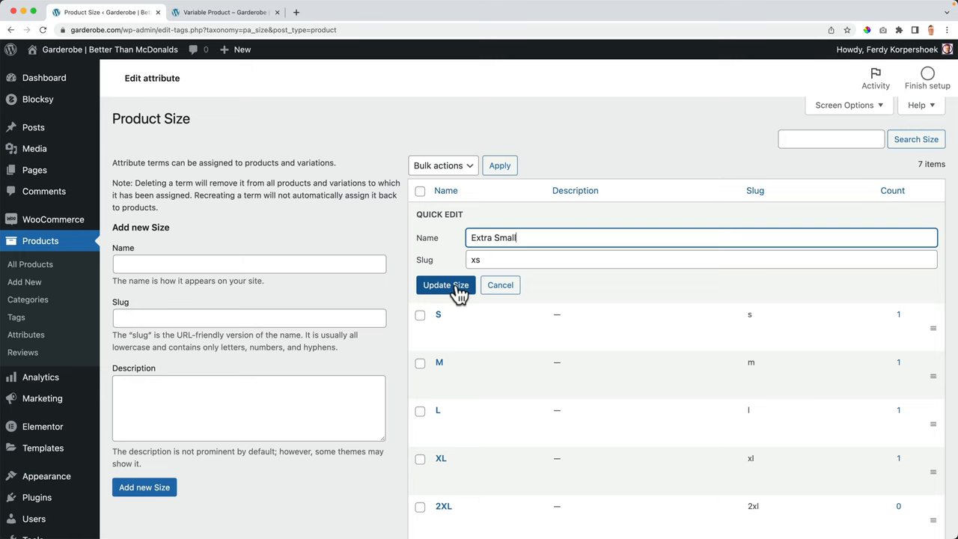
left_click(446, 284)
type("Large")
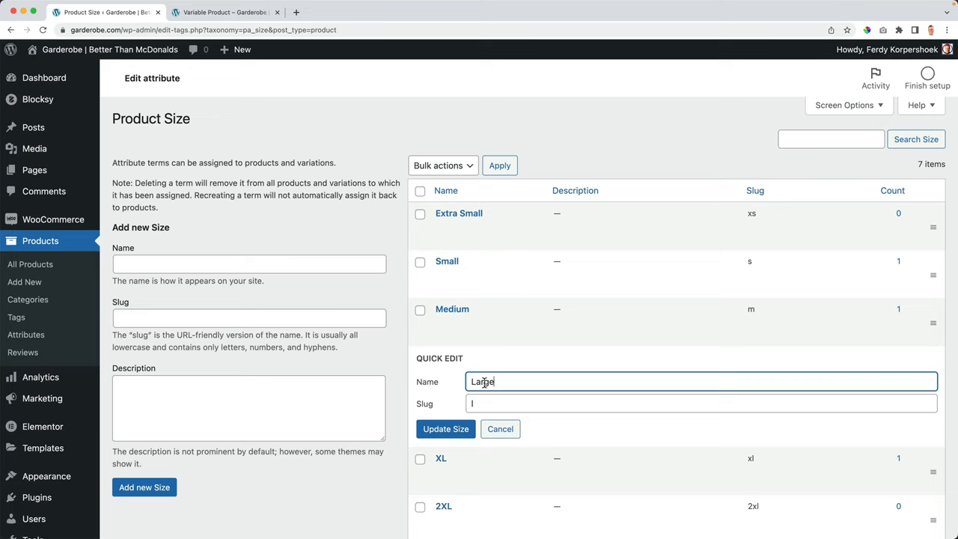
left_click(225, 12)
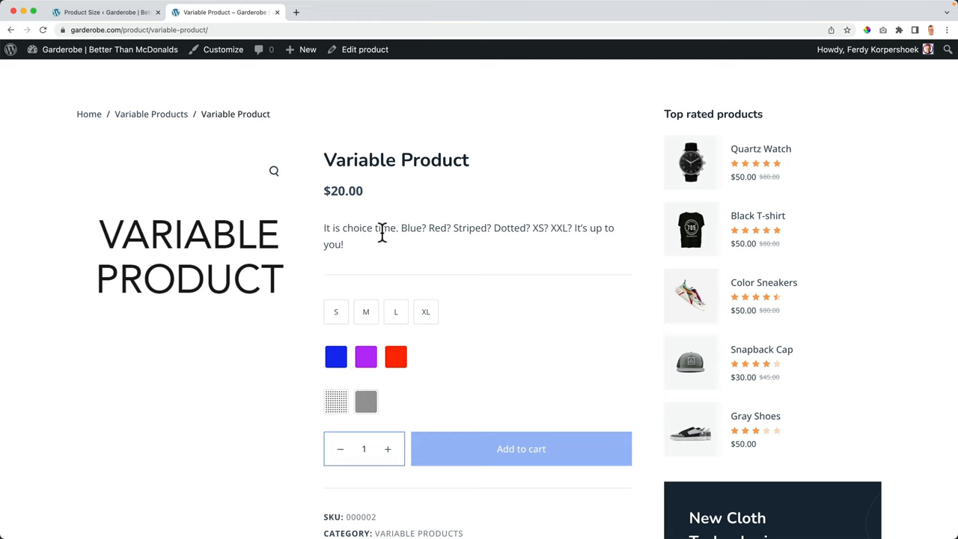
- Save S and blue as Default Form Values, then view the product and try another colour swatch
left_click(366, 49)
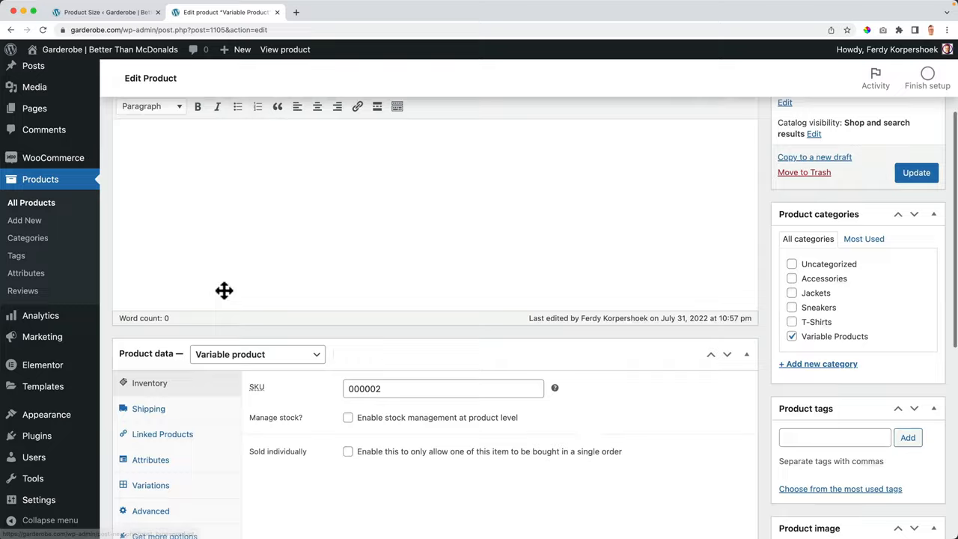
left_click(488, 213)
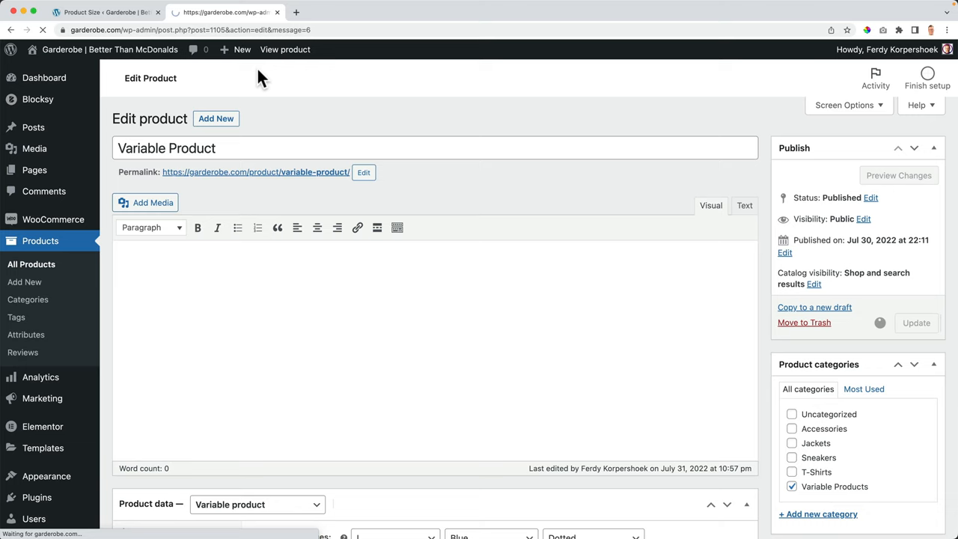
left_click(284, 49)
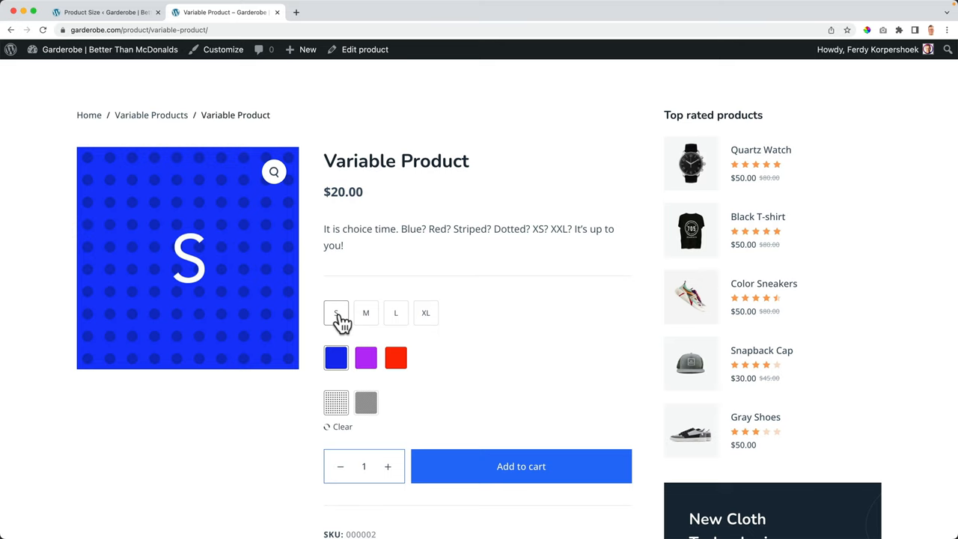
left_click(395, 356)
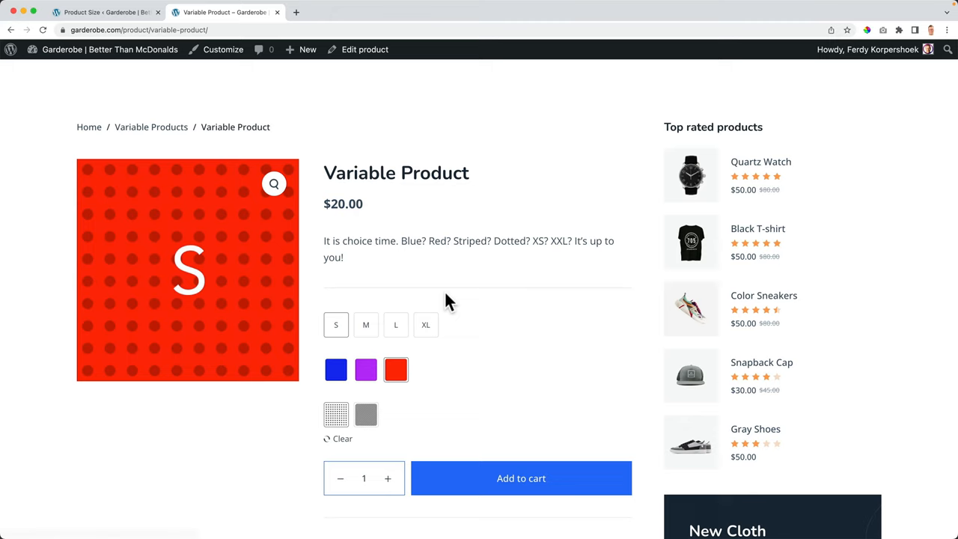
left_click(521, 479)
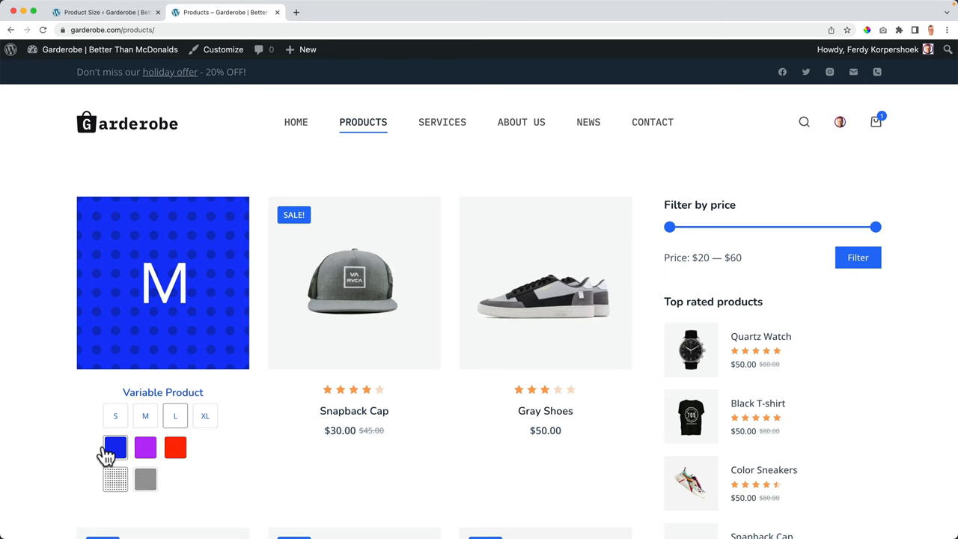
- Pick blue on the shop listing's swatches, then return to Variation Swatches General Settings
left_click(105, 12)
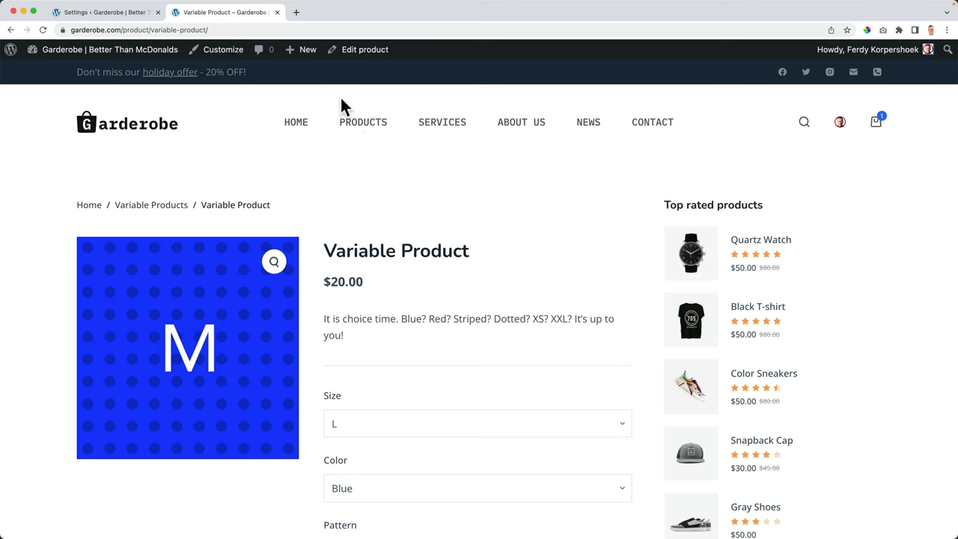
left_click(104, 12)
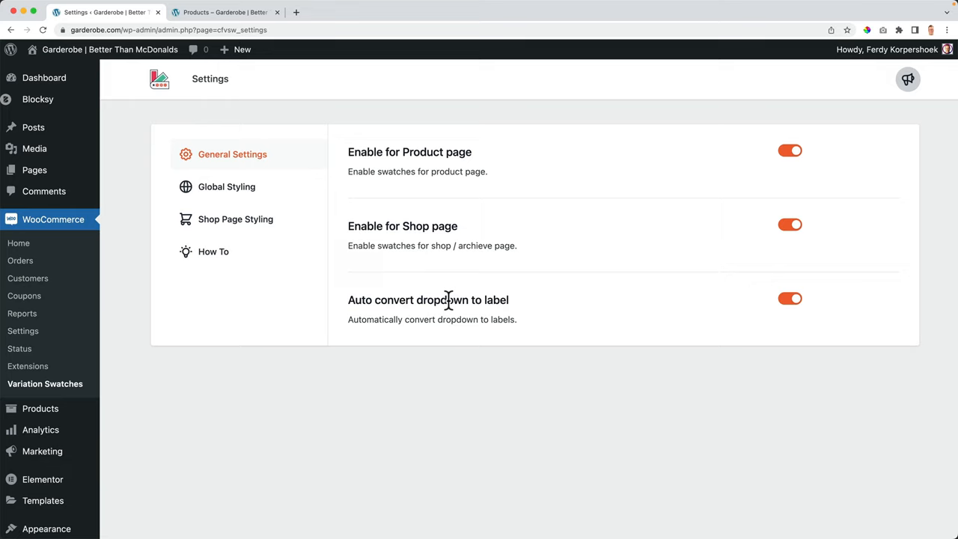
- In Global Styling, set Disabled attribute effect to Blur with cross and enable tooltips
left_click(221, 12)
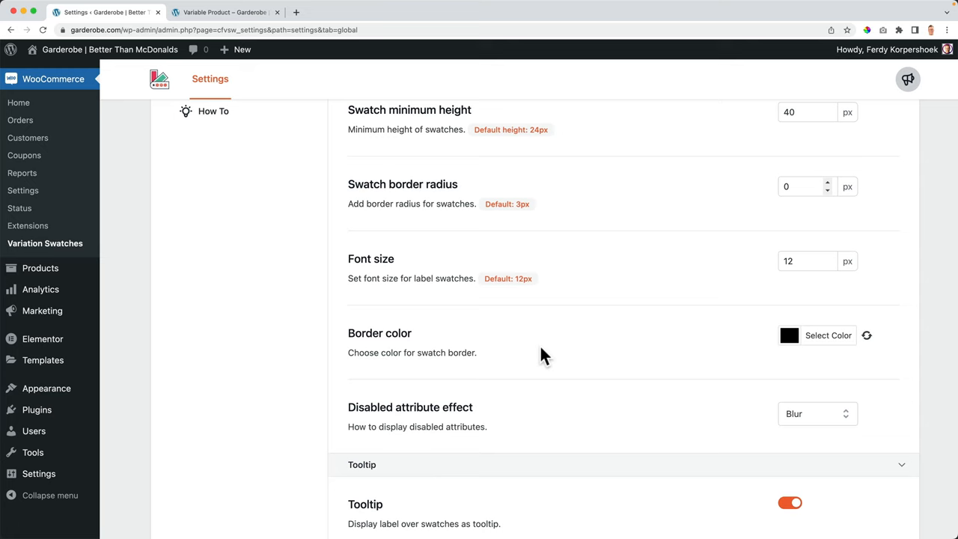
scroll("down", 3)
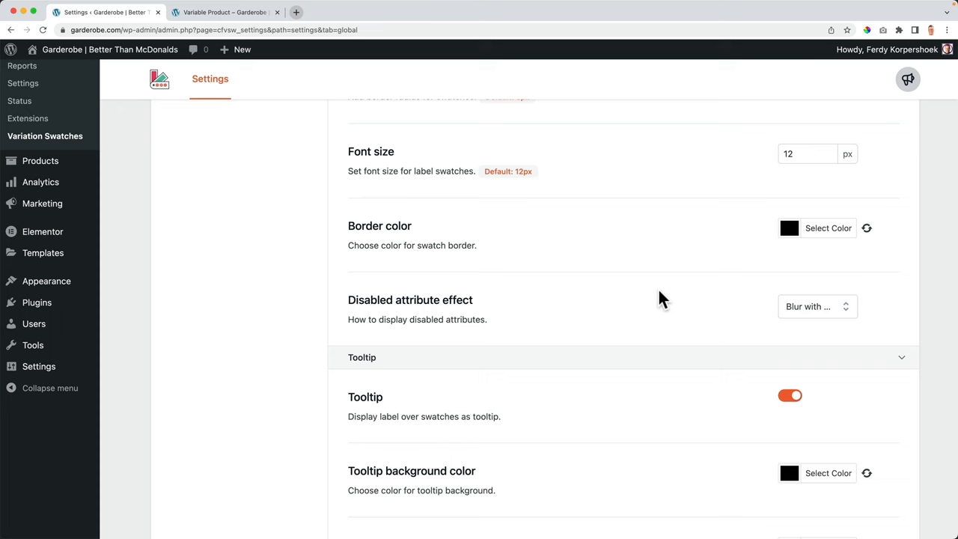
left_click(224, 12)
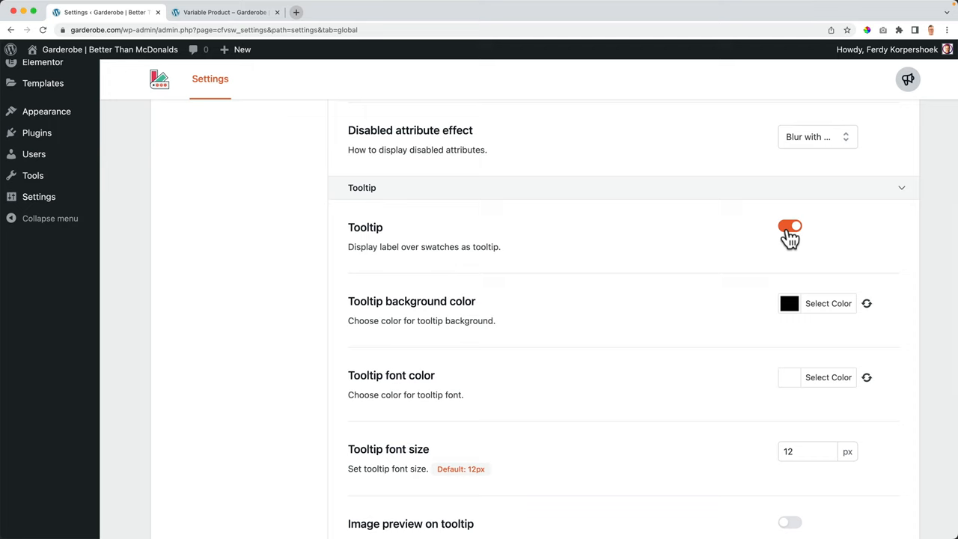
left_click(791, 226)
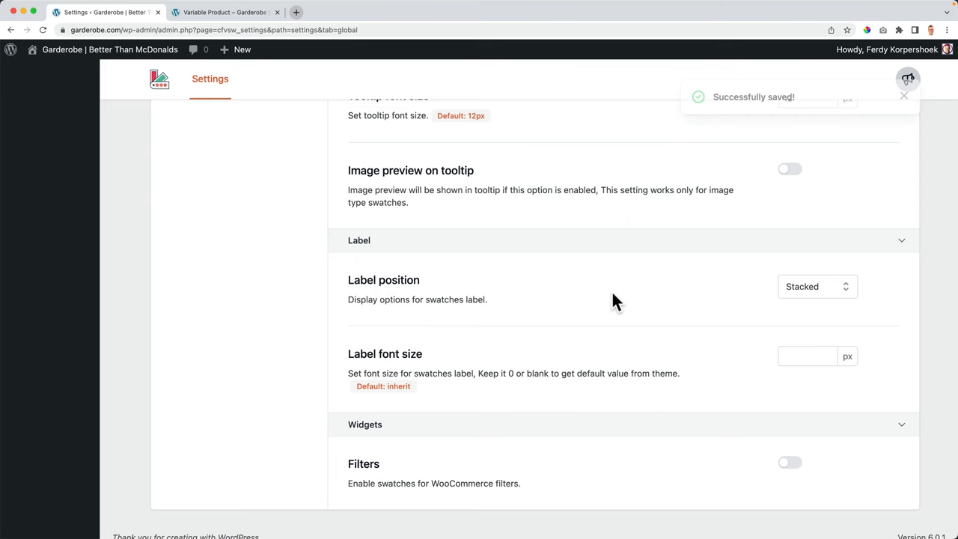
- After checking the product page, set Label position to None with label font size 12
left_click(222, 12)
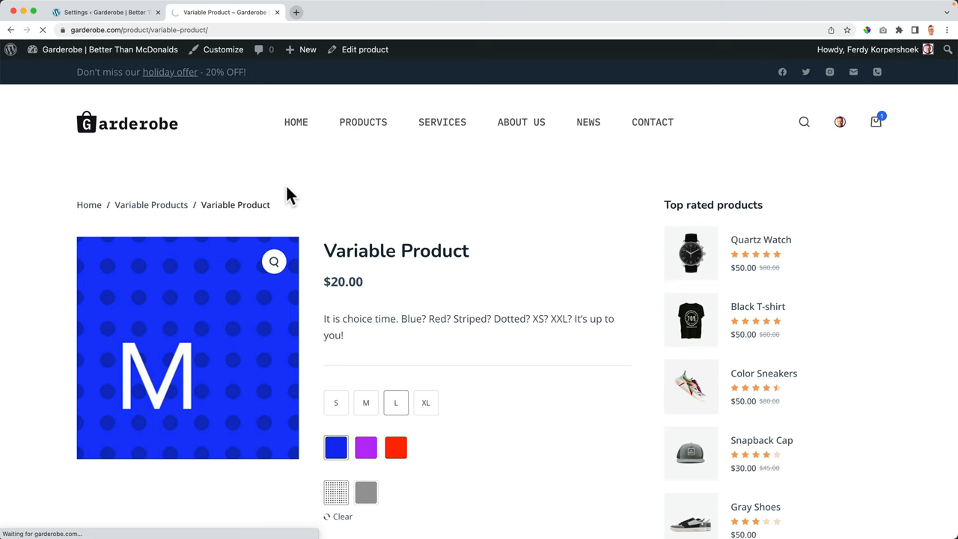
left_click(105, 12)
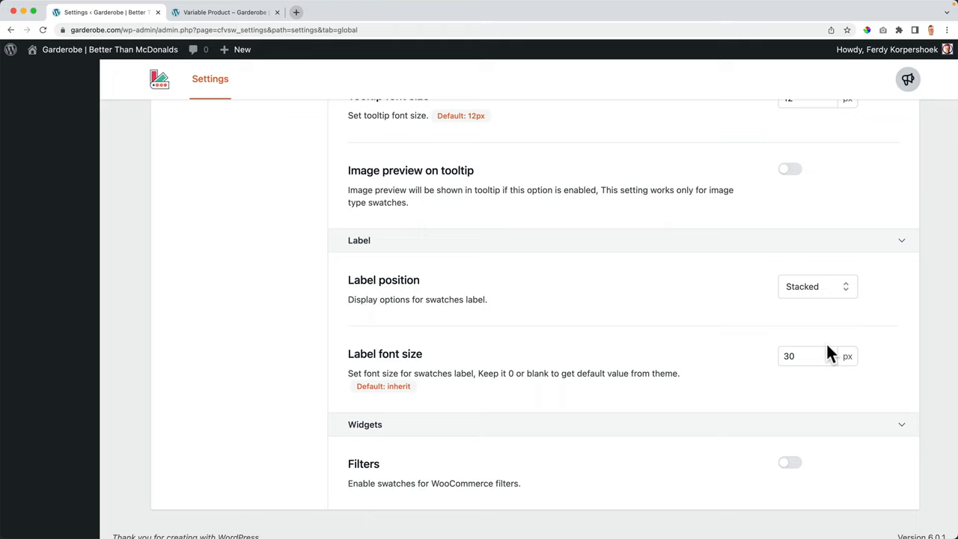
left_click(225, 12)
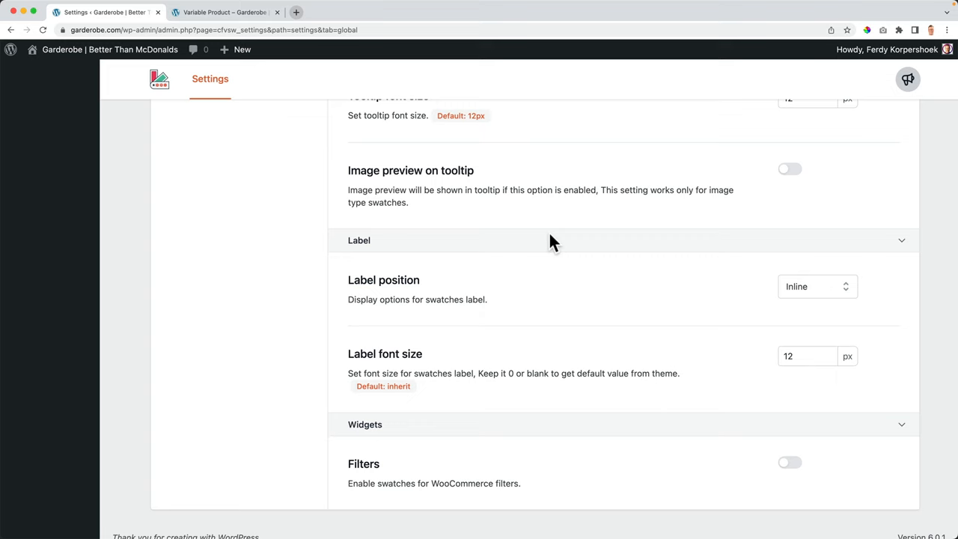
mouse_move(766, 317)
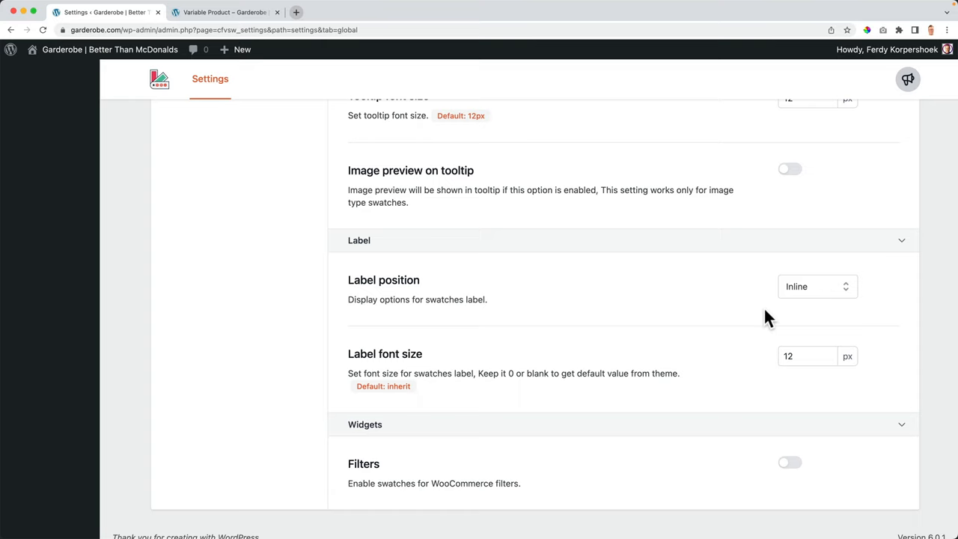
left_click(818, 285)
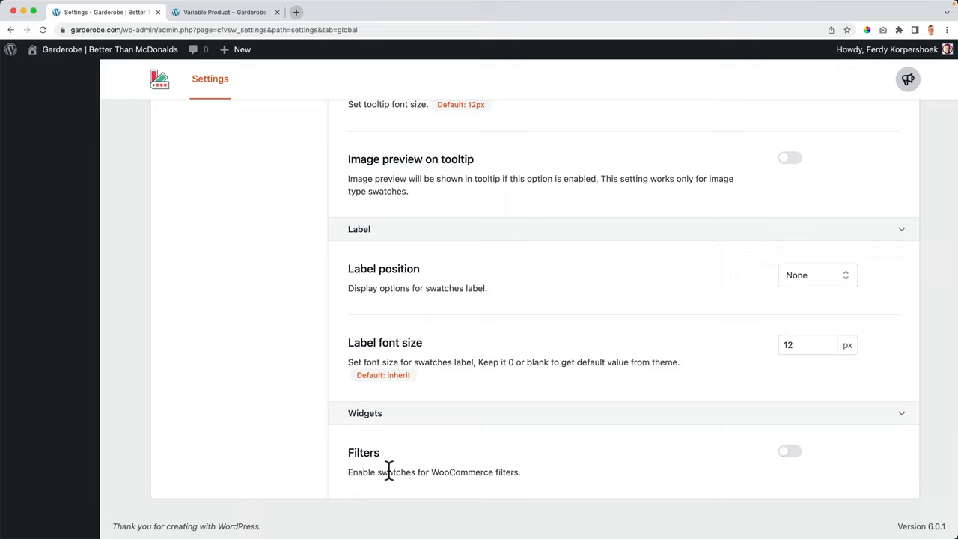
- In Shop Page Styling, set Swatch alignment to Center and check the shop listing
left_click(235, 219)
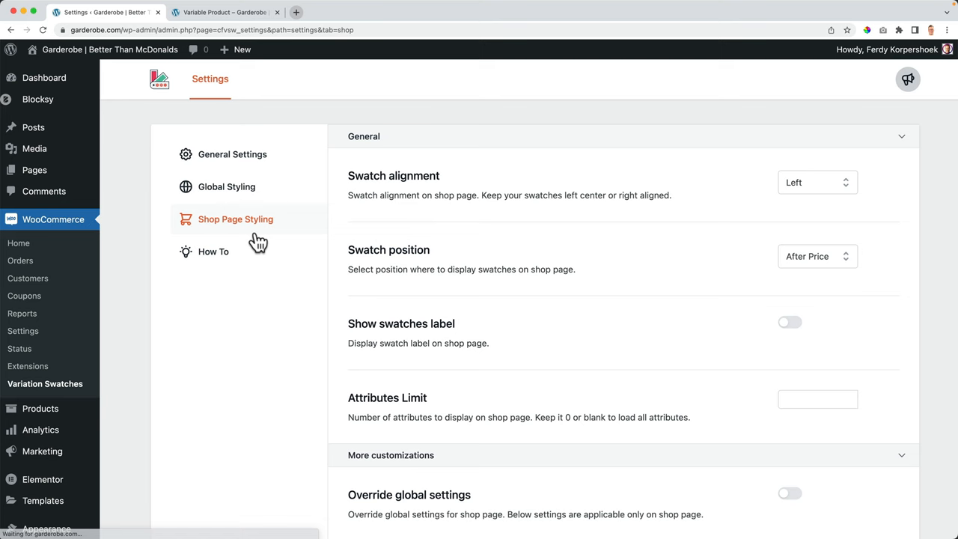
left_click(225, 12)
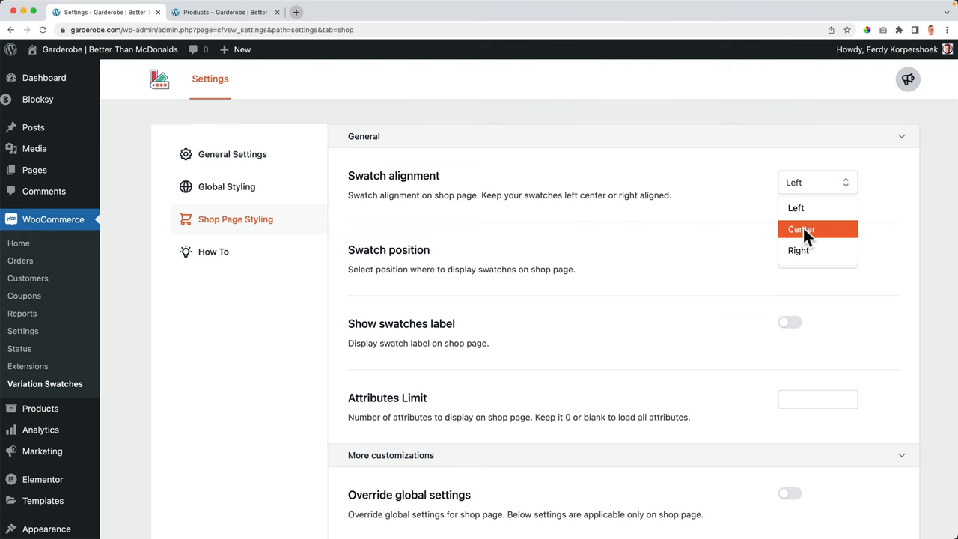
left_click(217, 12)
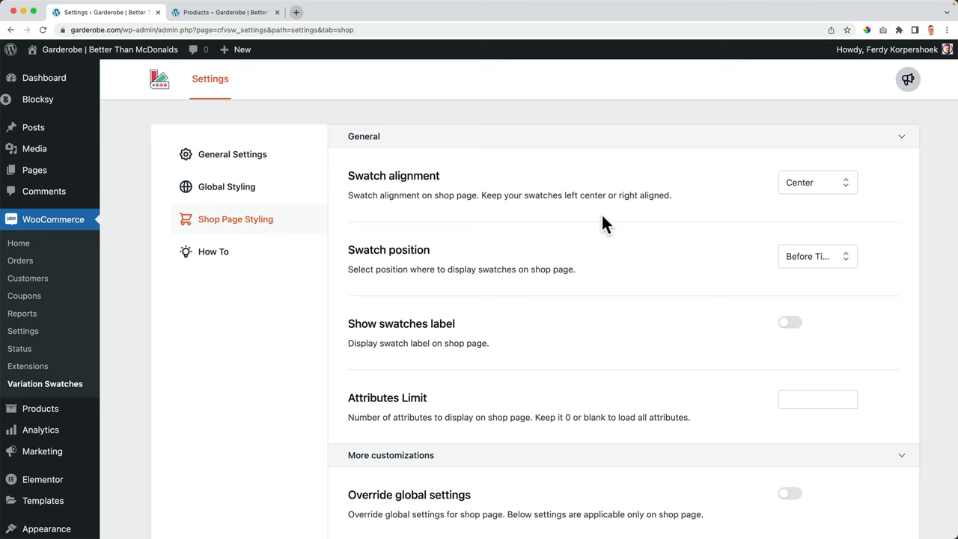
left_click(224, 12)
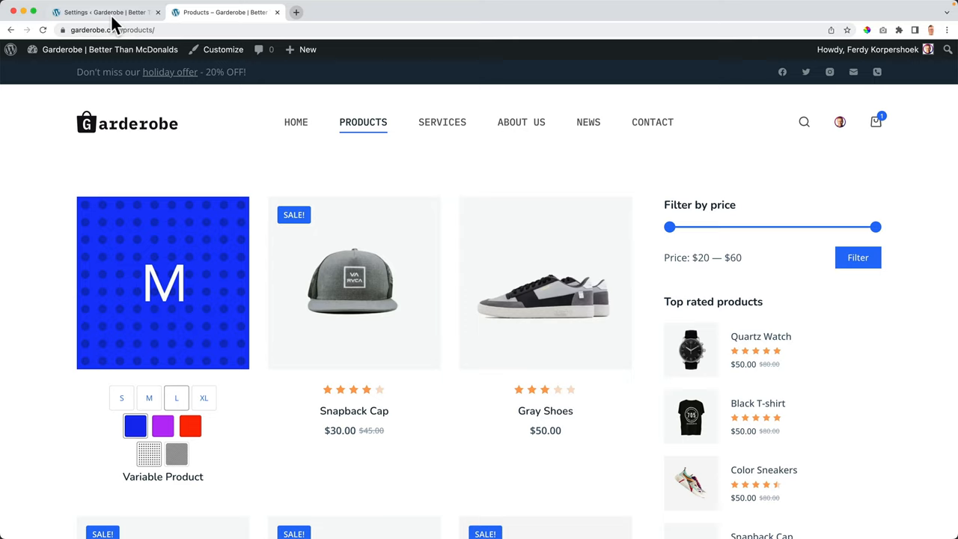
left_click(105, 12)
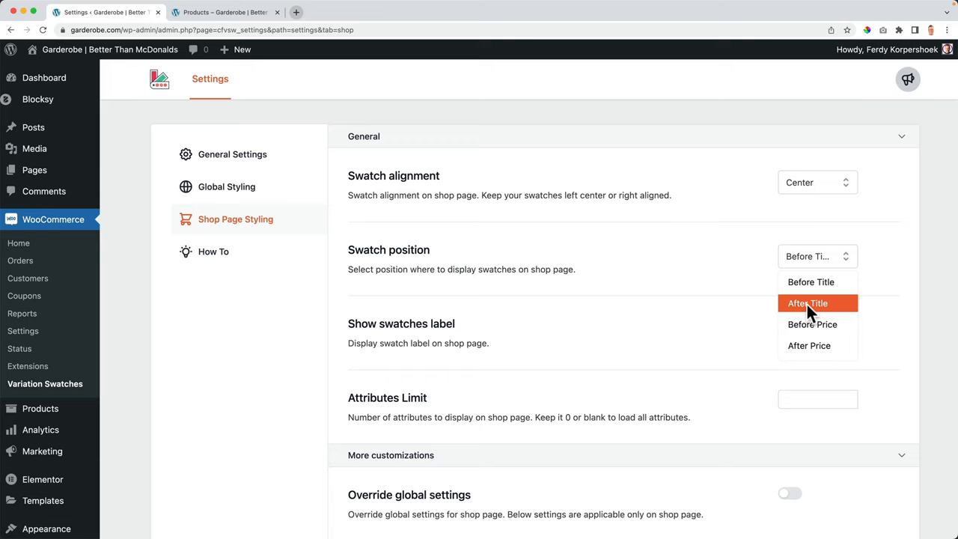
- Set Swatch position to After Title and leave shop-page swatch labels off
left_click(809, 303)
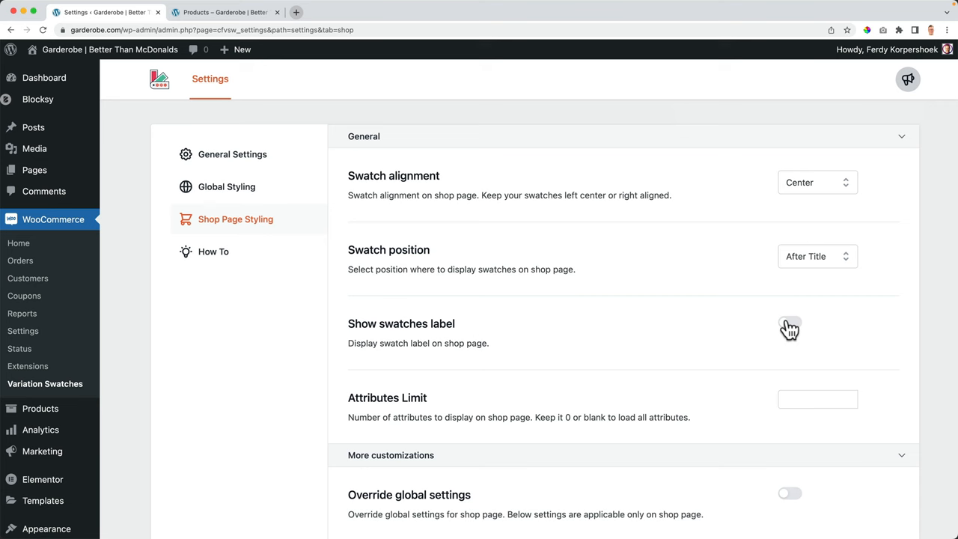
left_click(790, 322)
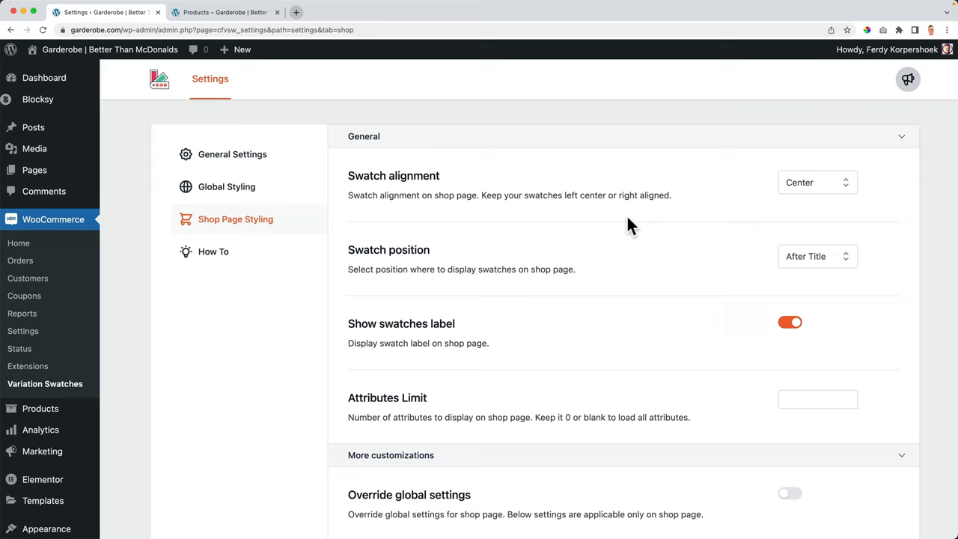
left_click(790, 322)
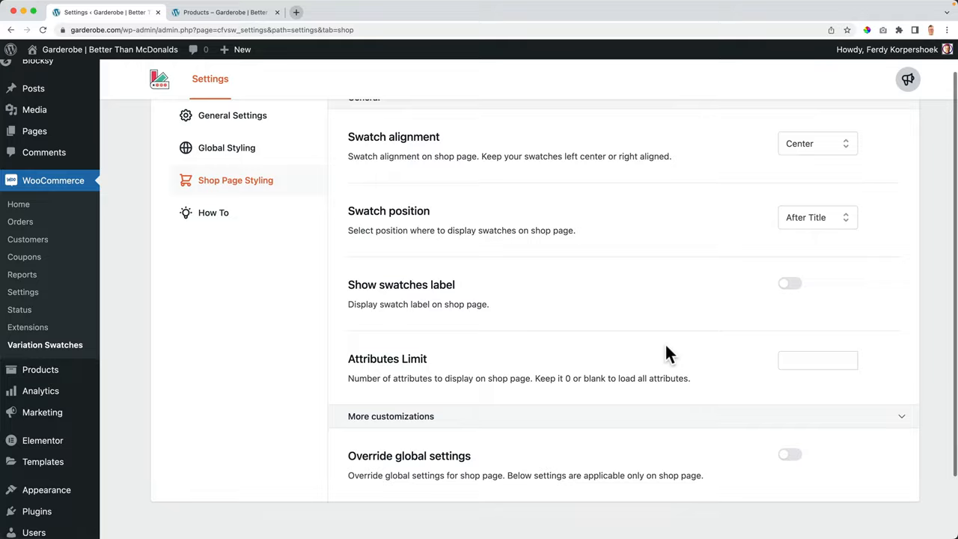
- Set Attributes Limit to 0, save, and view the shop listing with centered swatches
left_click(221, 12)
type("2")
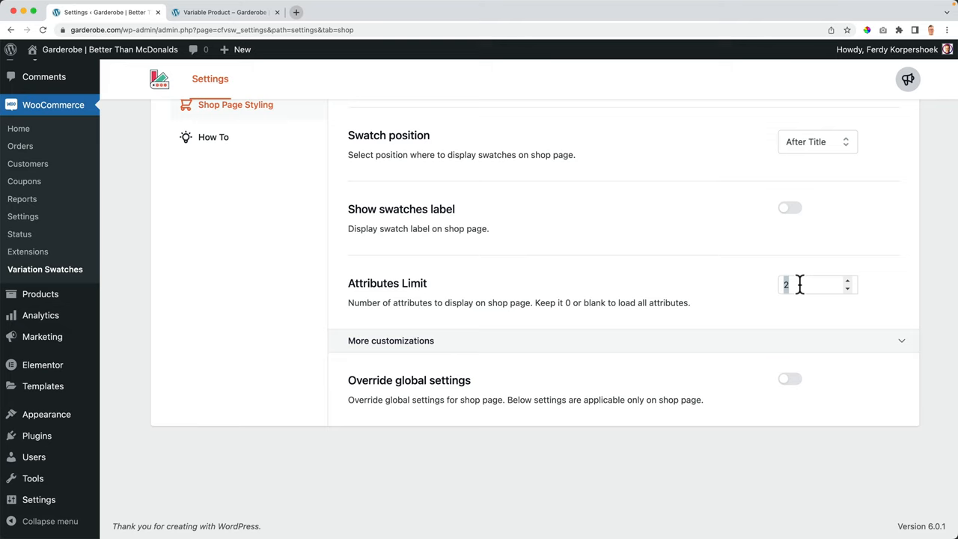
type("0")
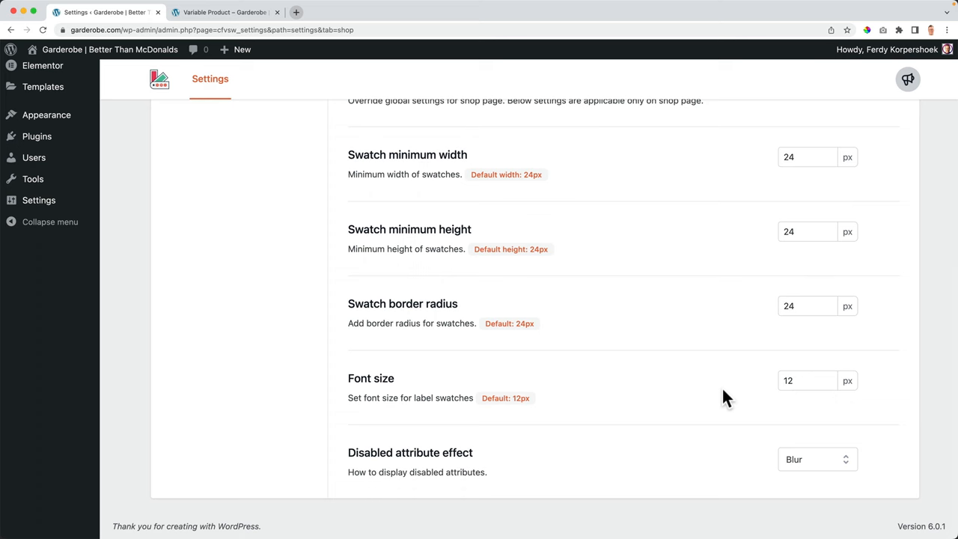
left_click(224, 12)
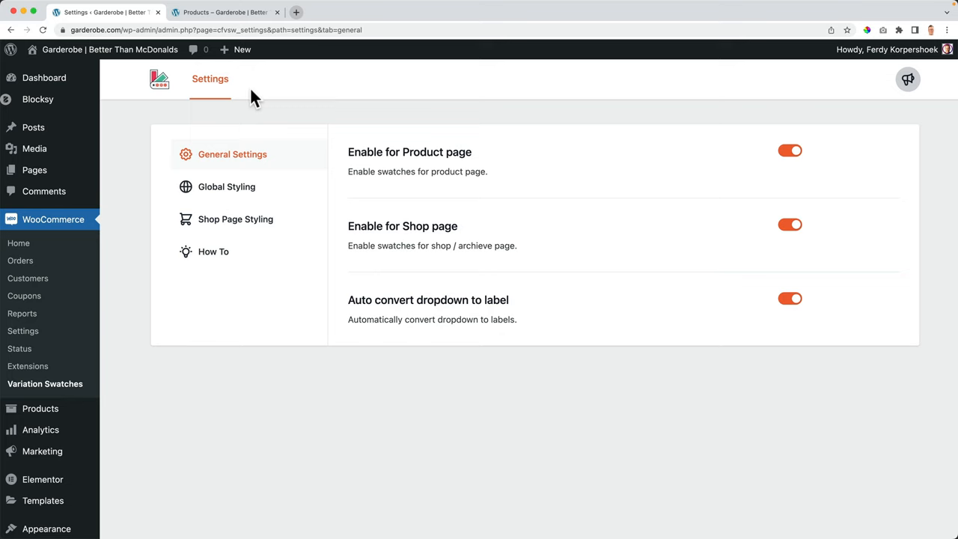
left_click(223, 12)
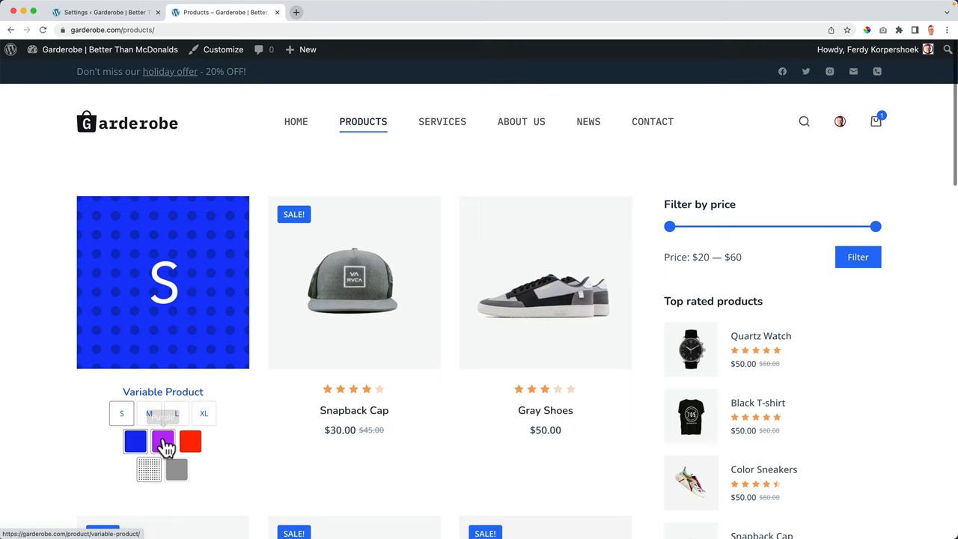